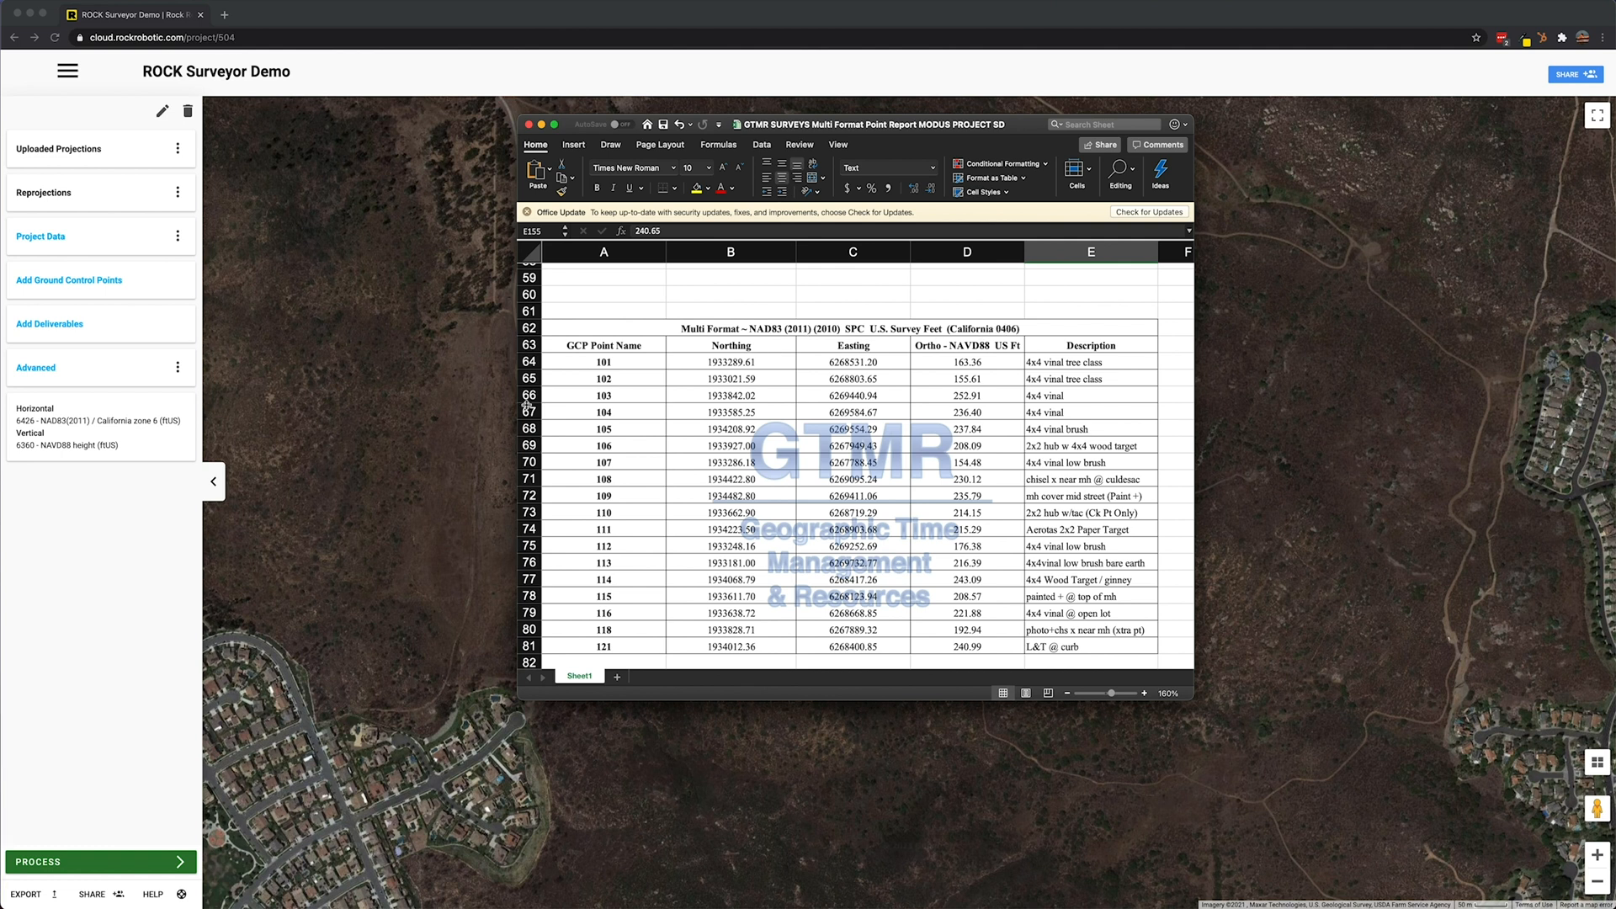
mouse_move(559, 401)
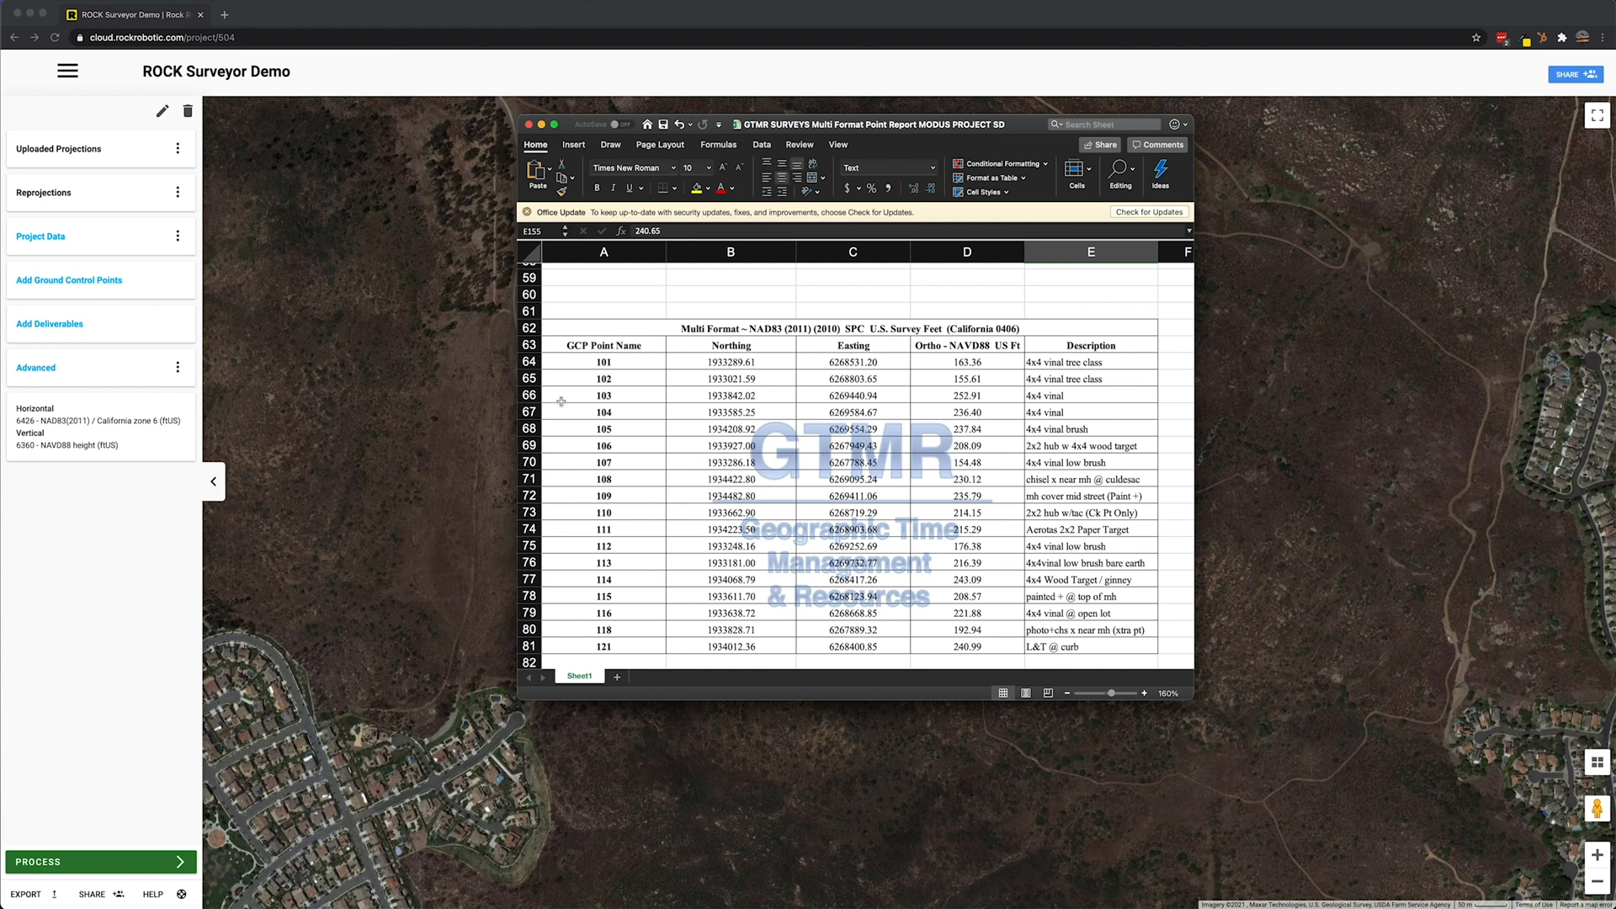
mouse_move(818, 370)
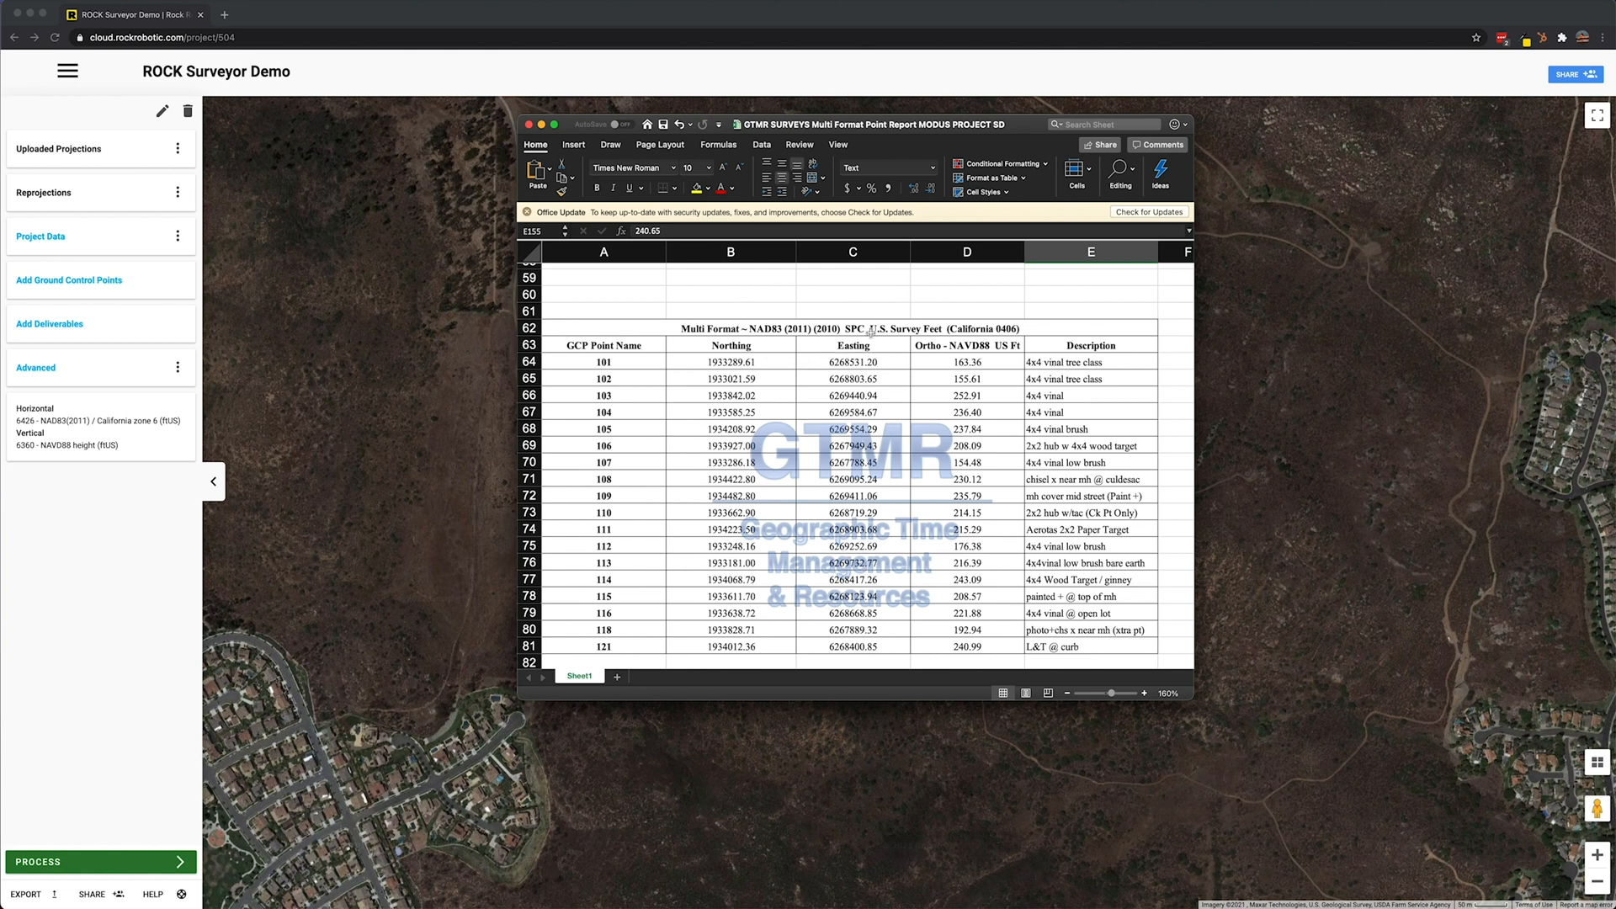
mouse_move(753, 379)
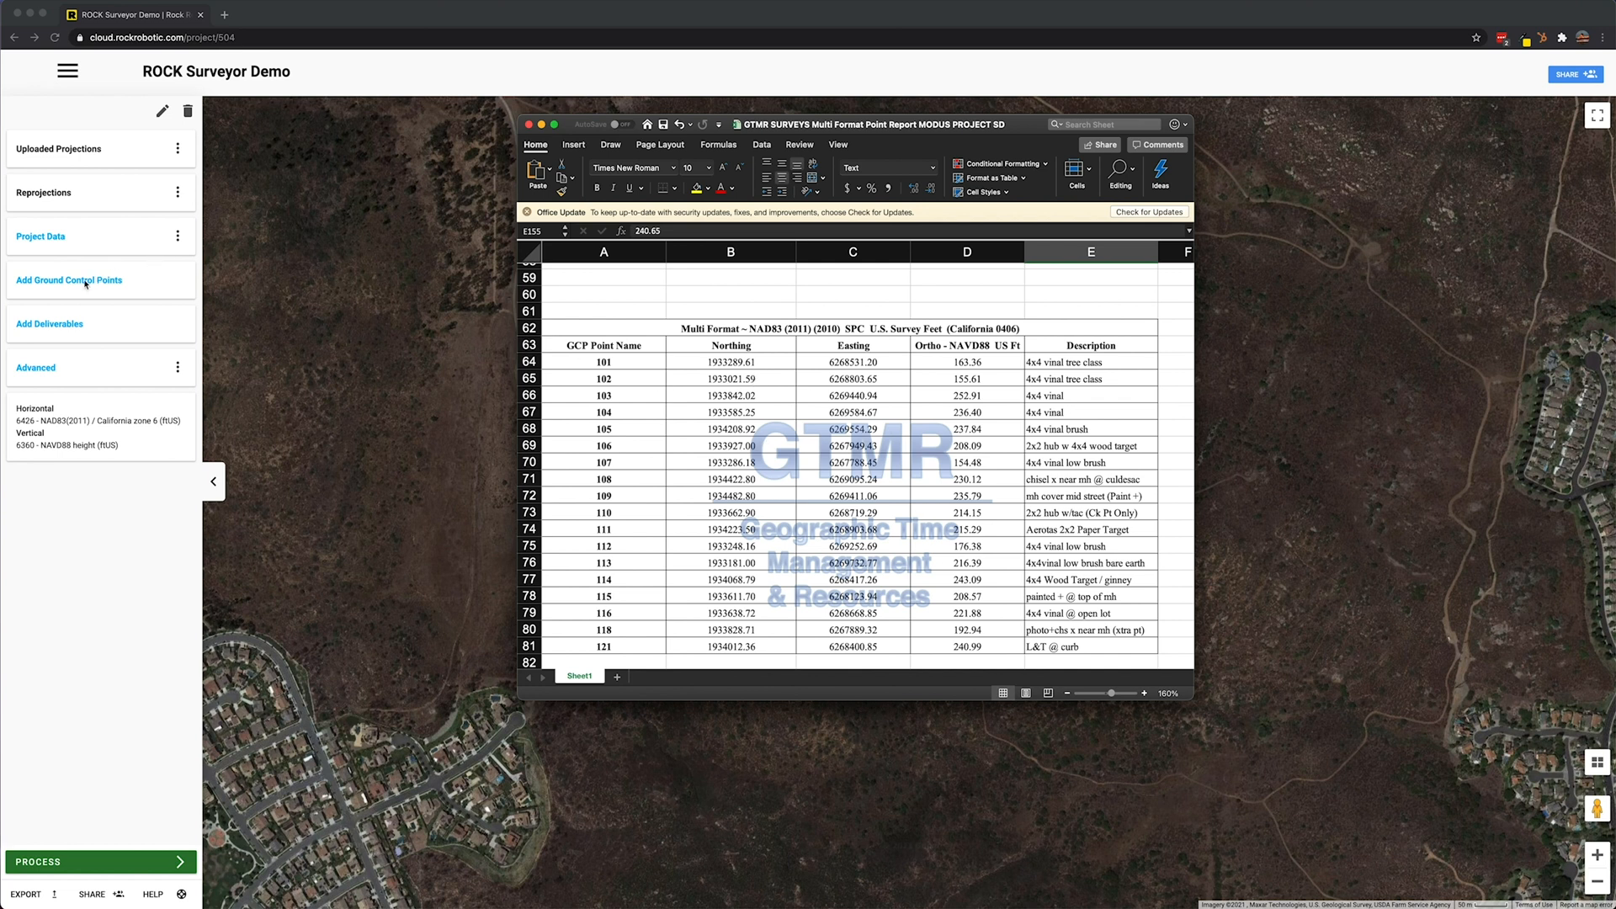
Start a new ground control point and enter X 6268531.2 from point 101's Easting
left_click(69, 279)
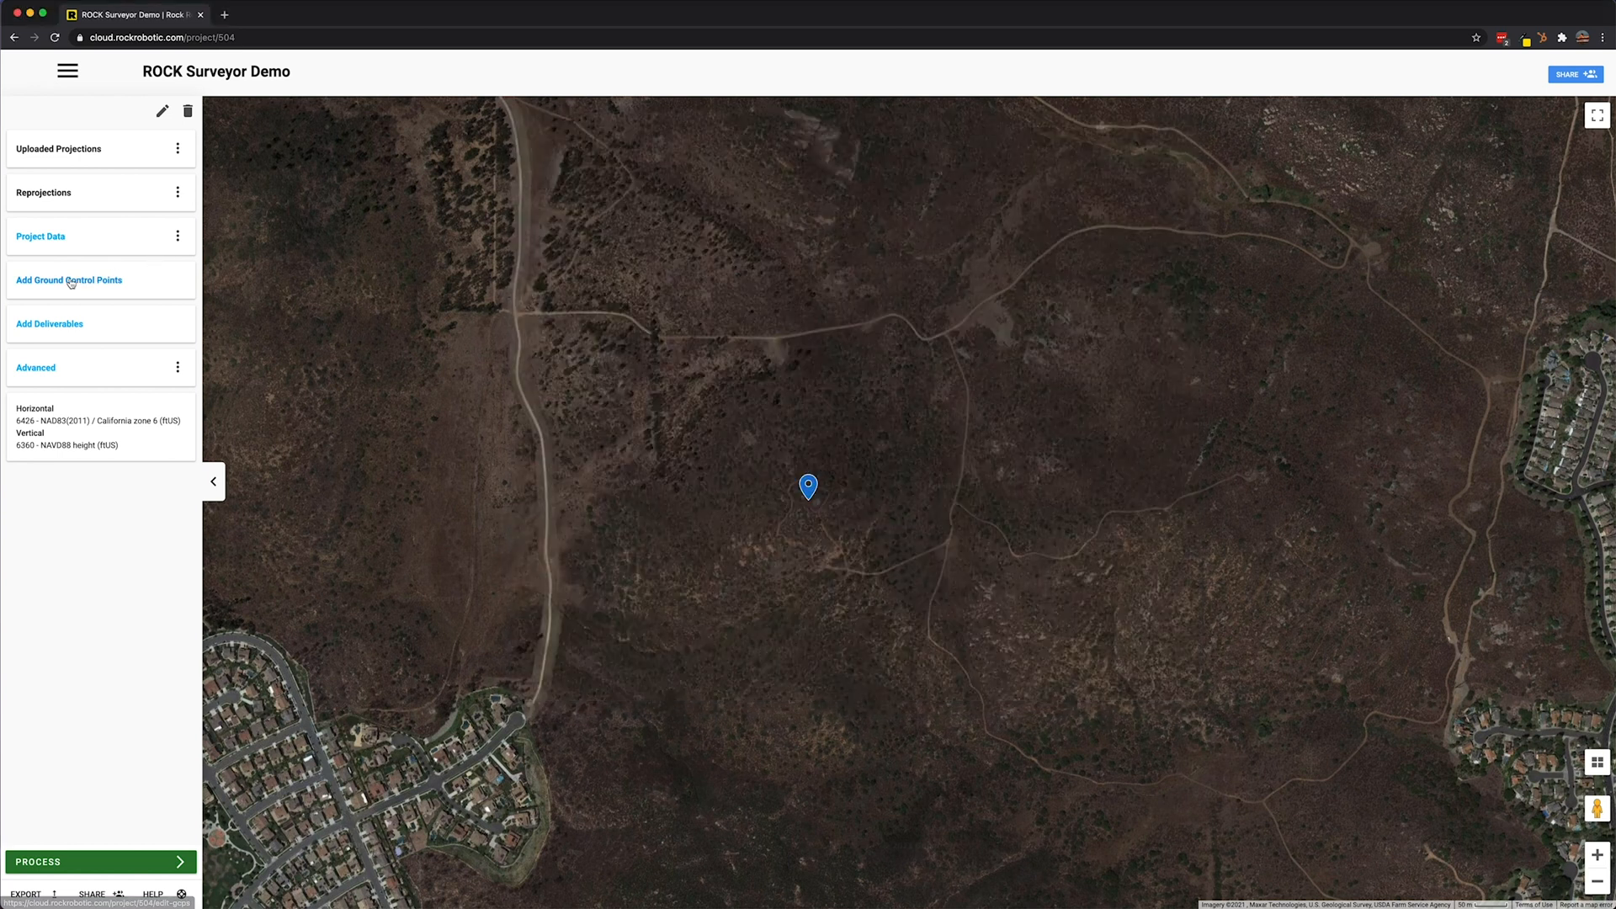
left_click(69, 280)
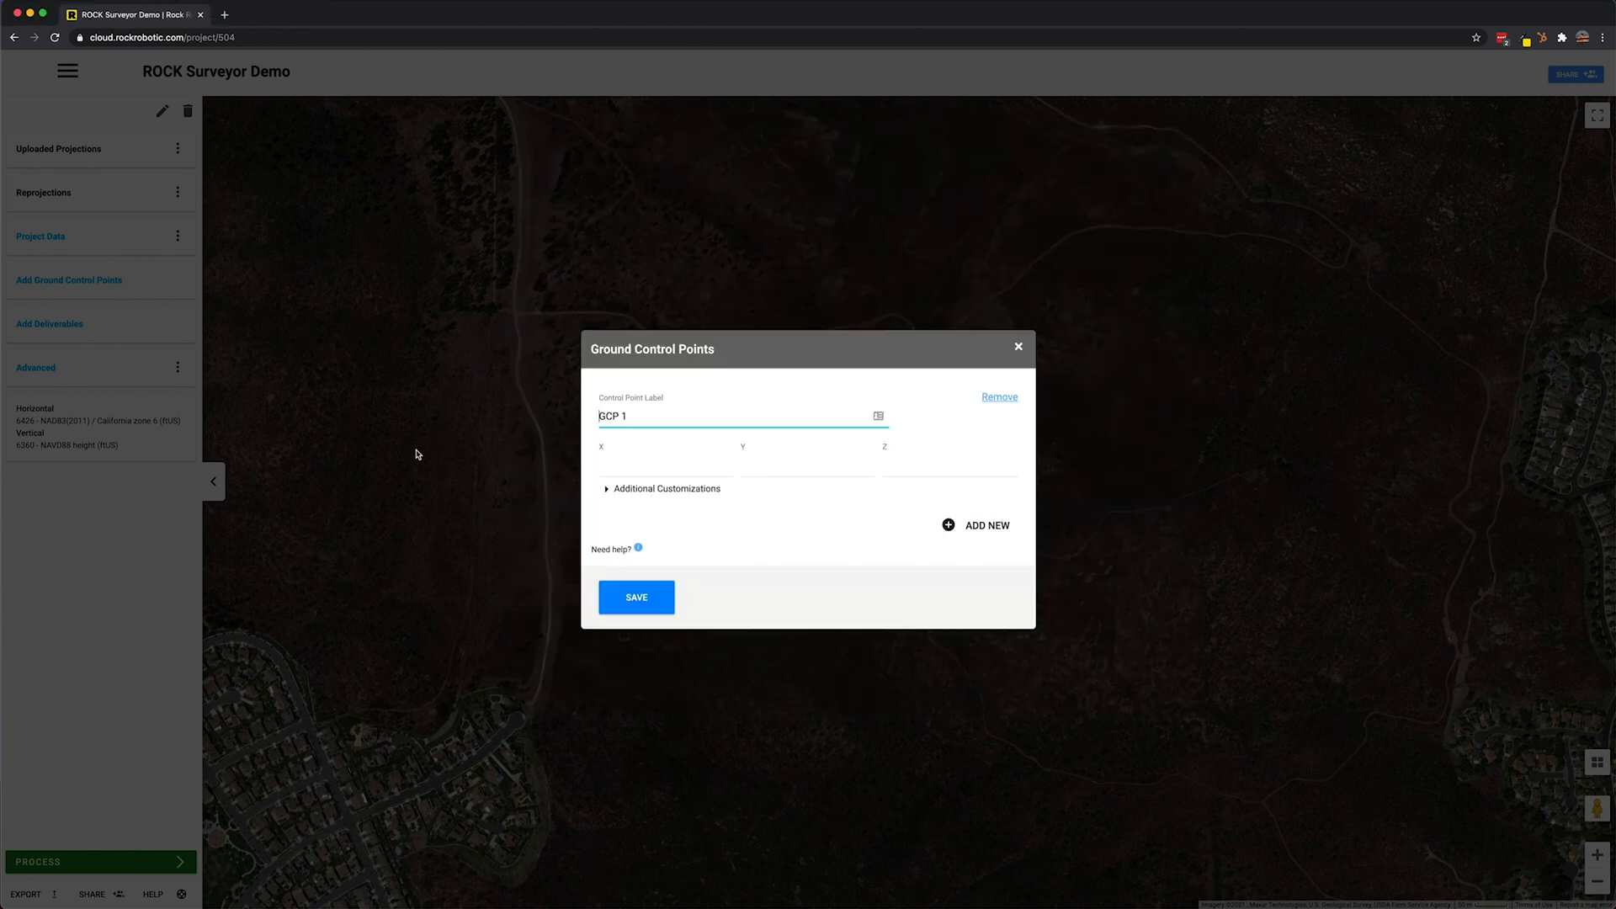
type("6268531.2")
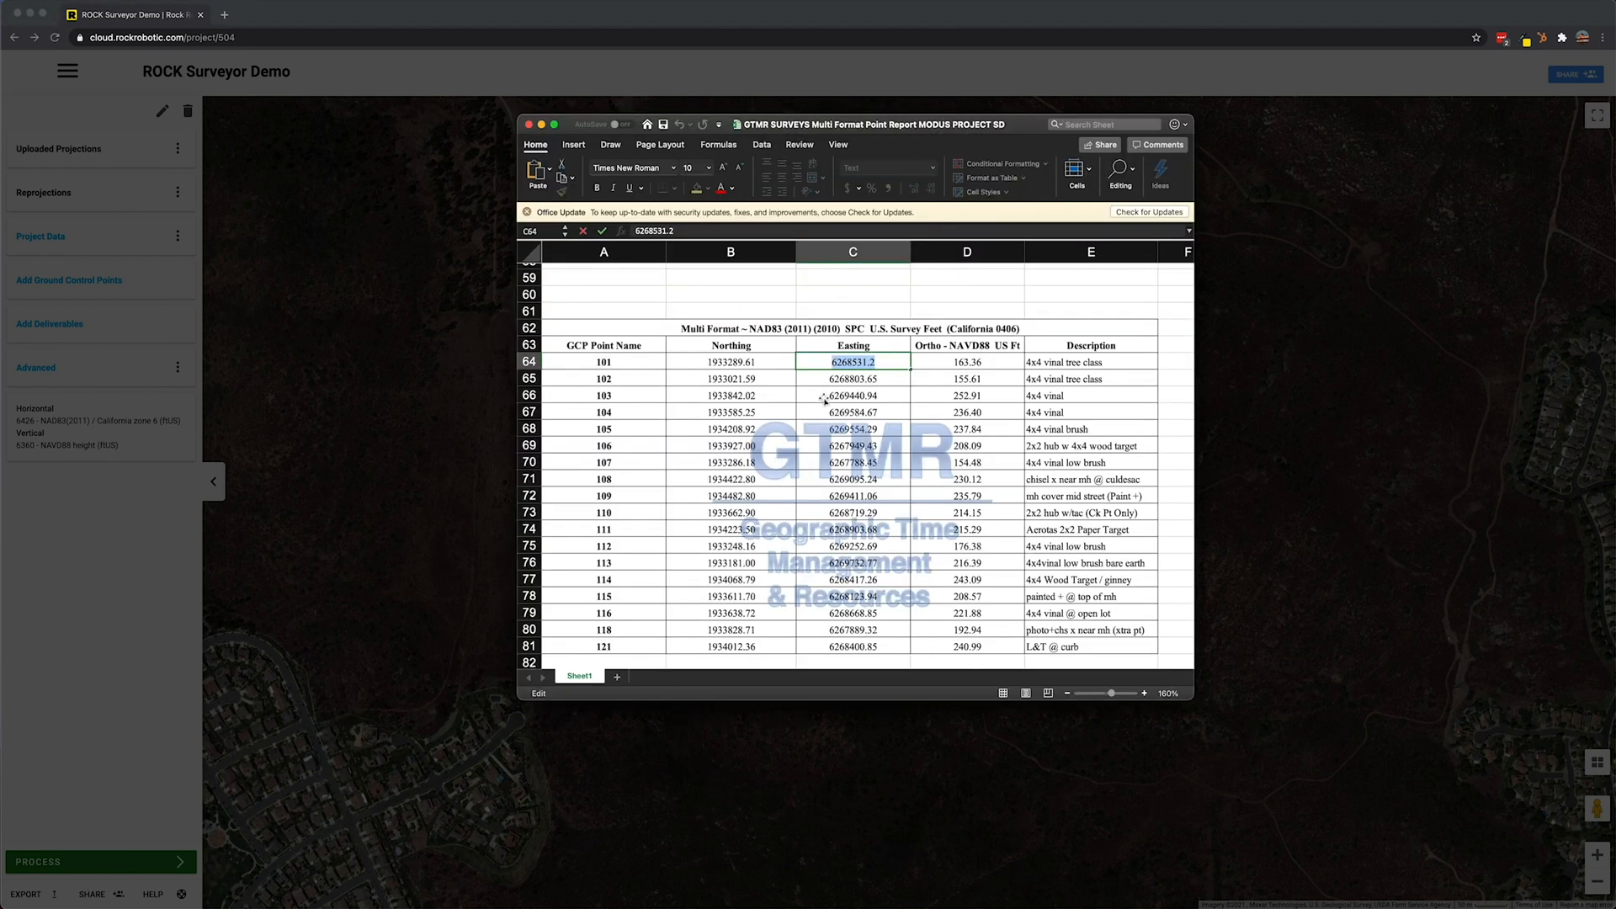
Enter Y 1933289.61245748 and the Z elevation for GCP 1, then reveal its extra options
left_click(728, 360)
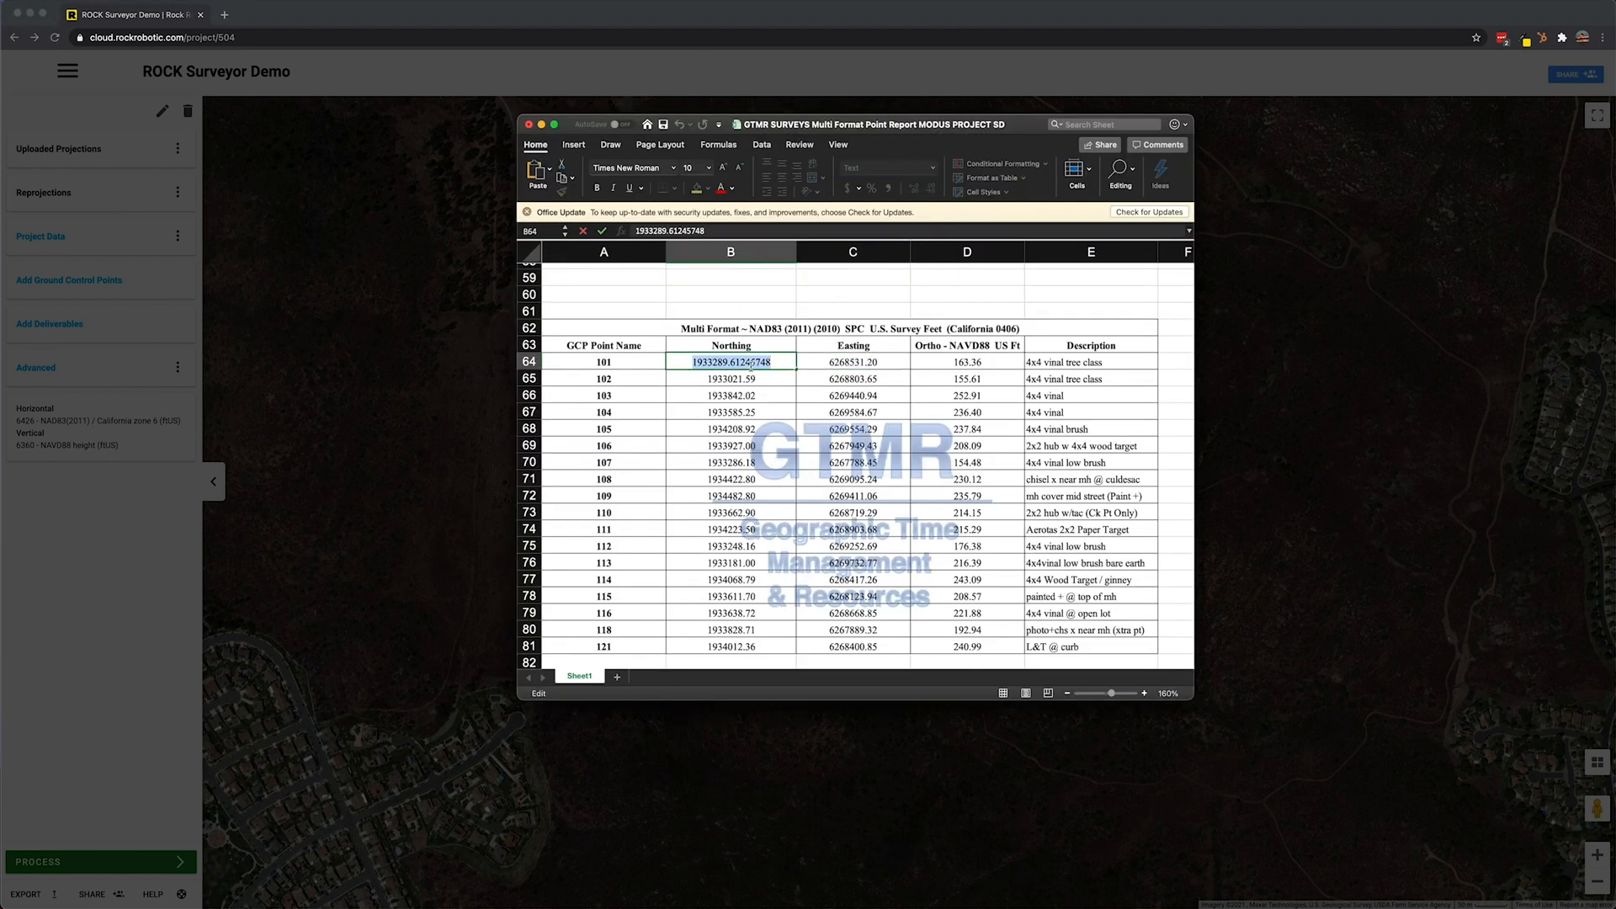
left_click(69, 279)
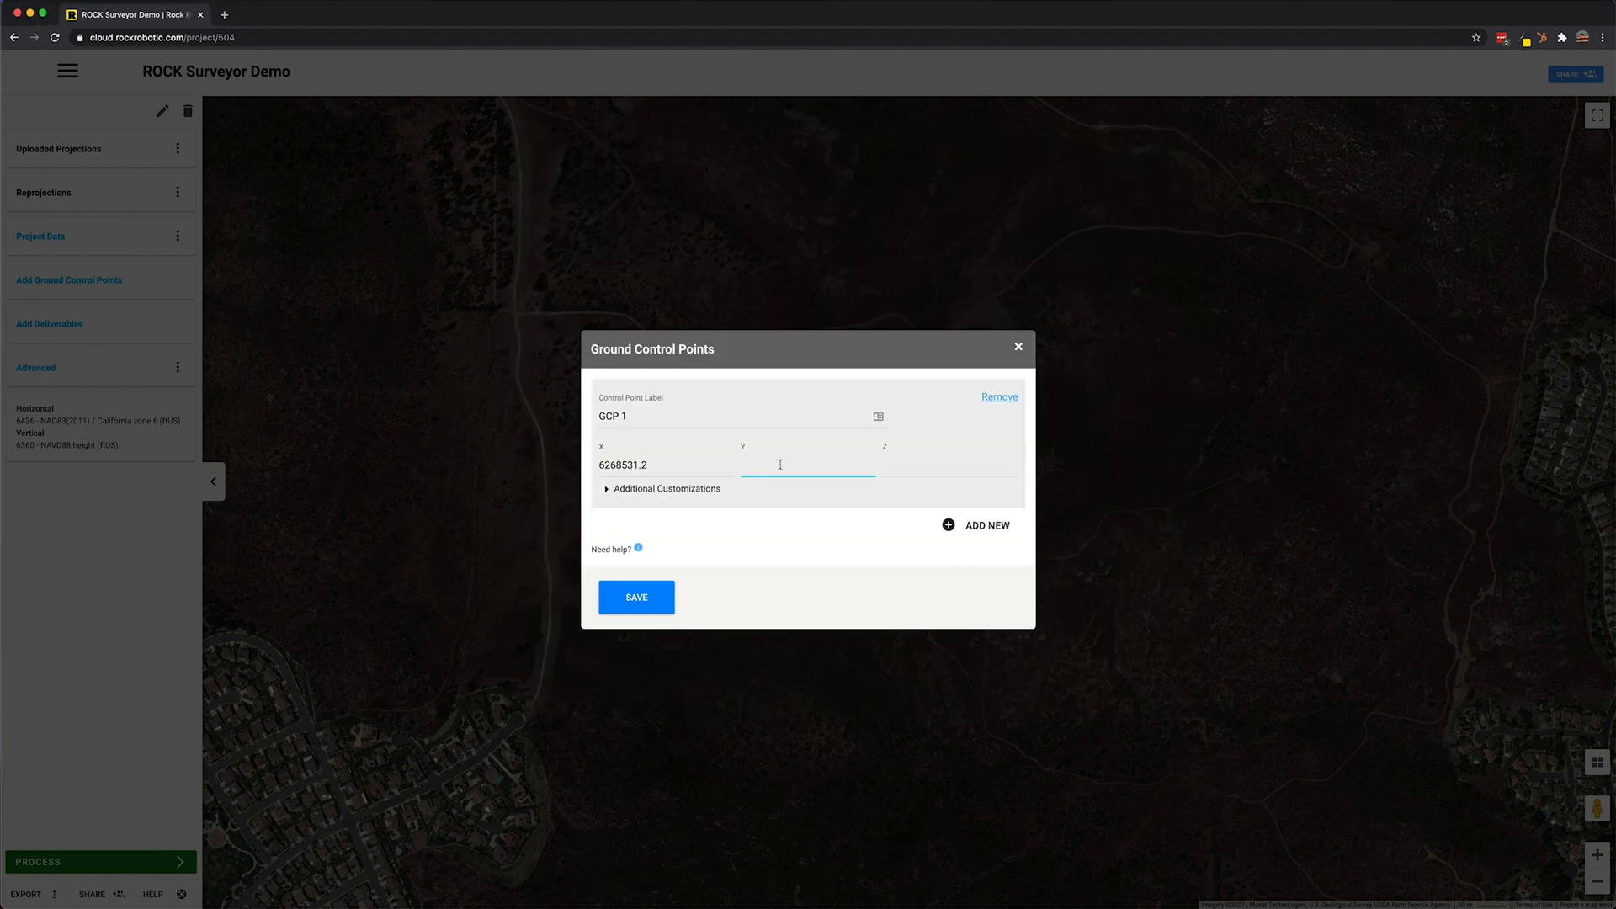
type("1933289.61245748")
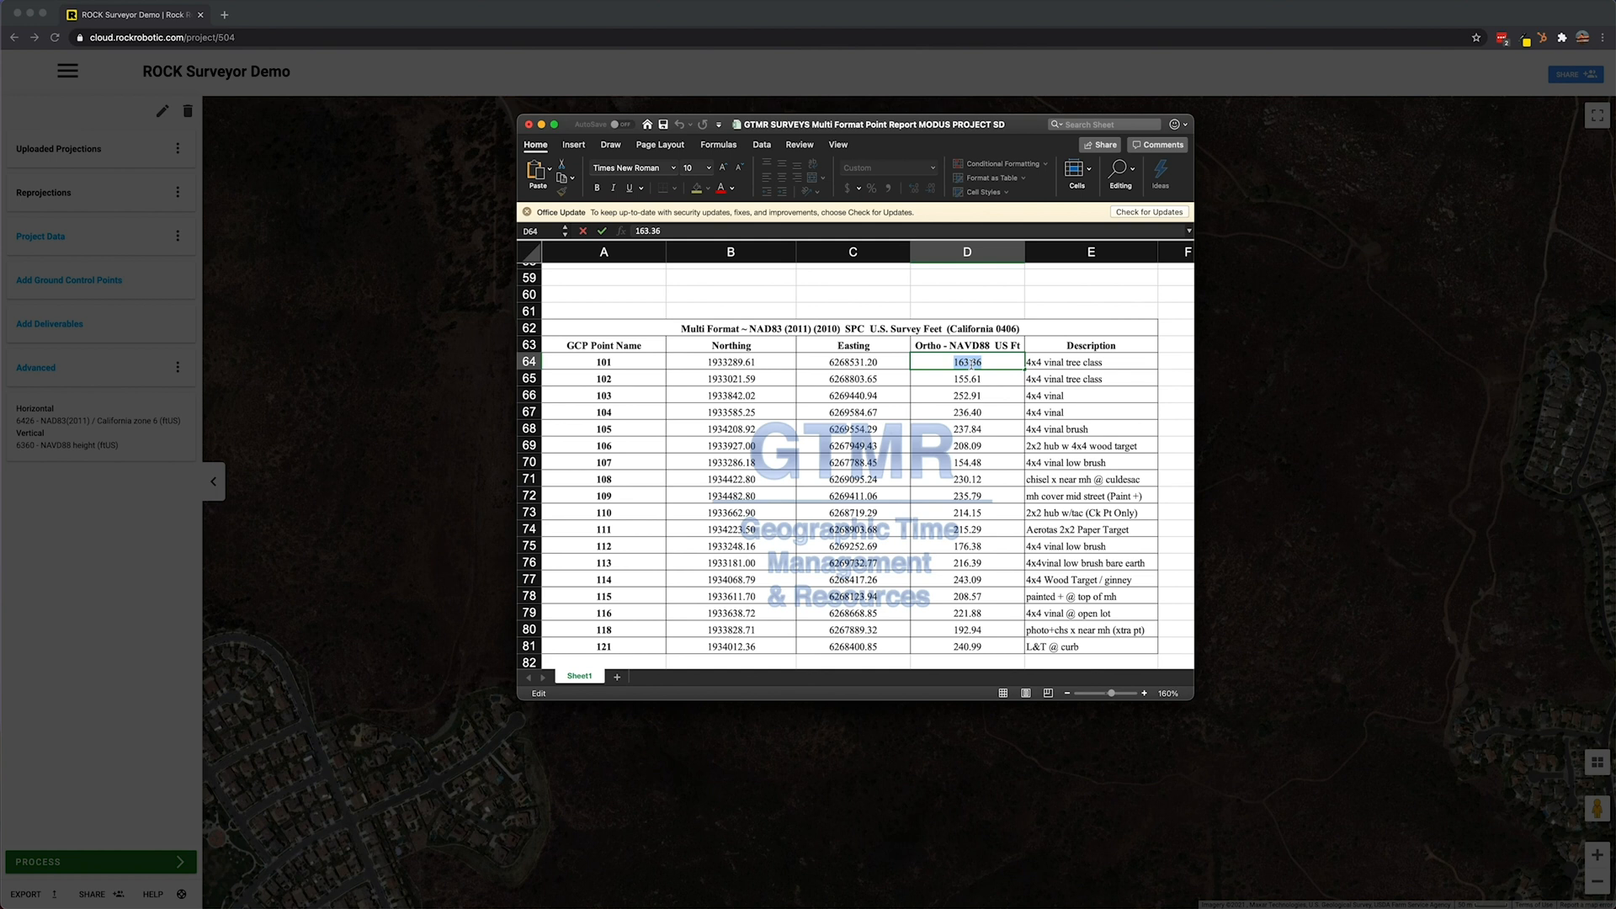
left_click(69, 279)
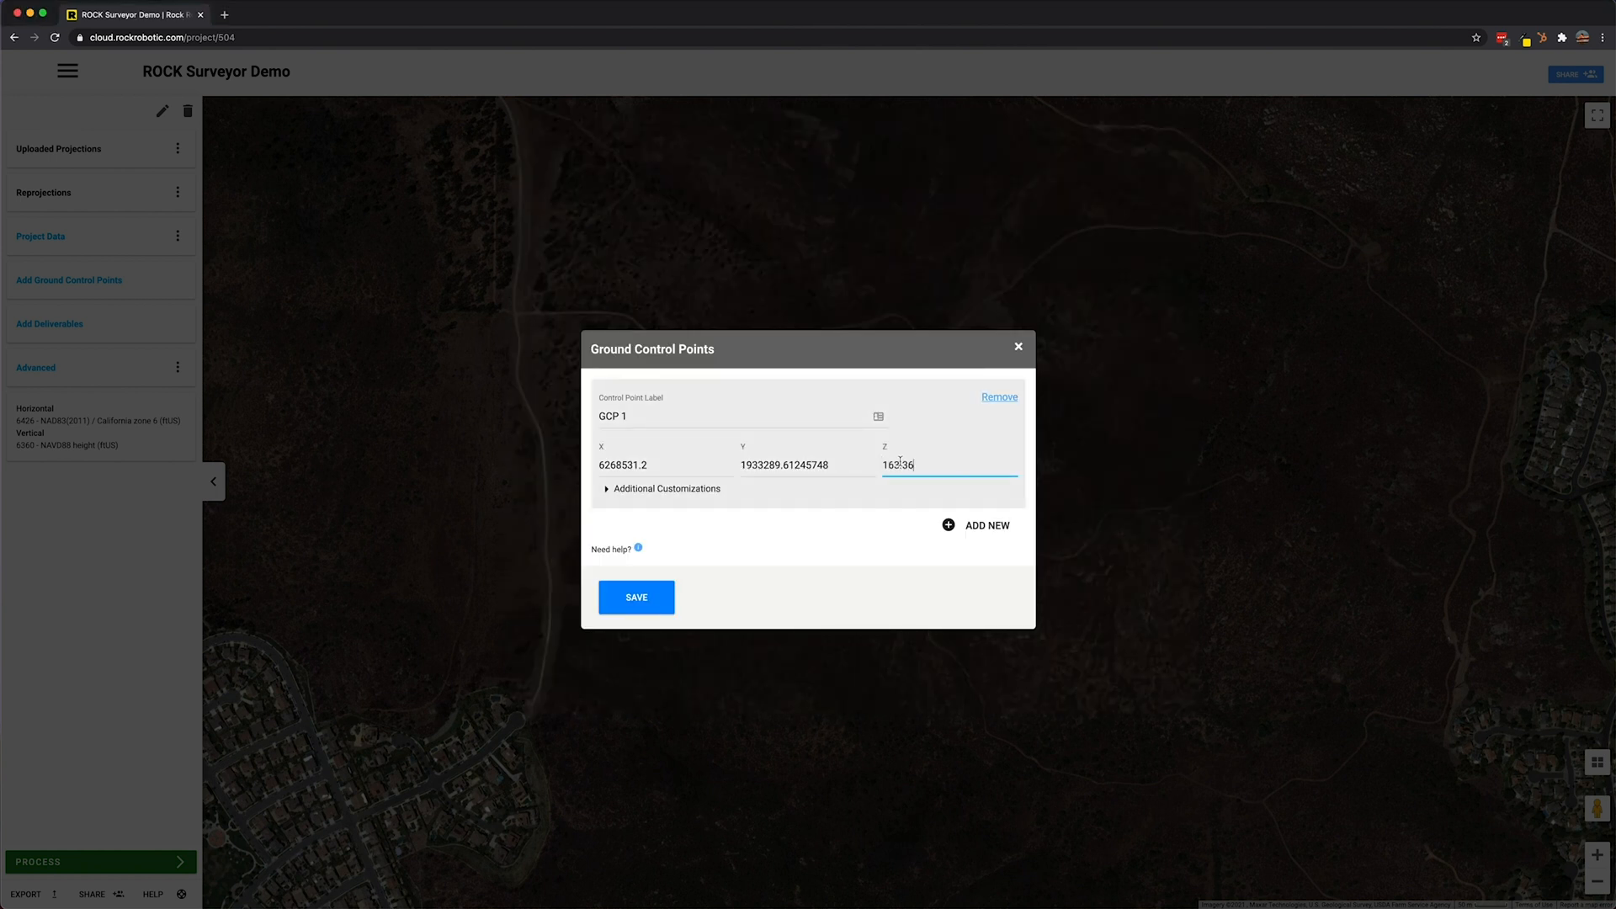
left_click(663, 488)
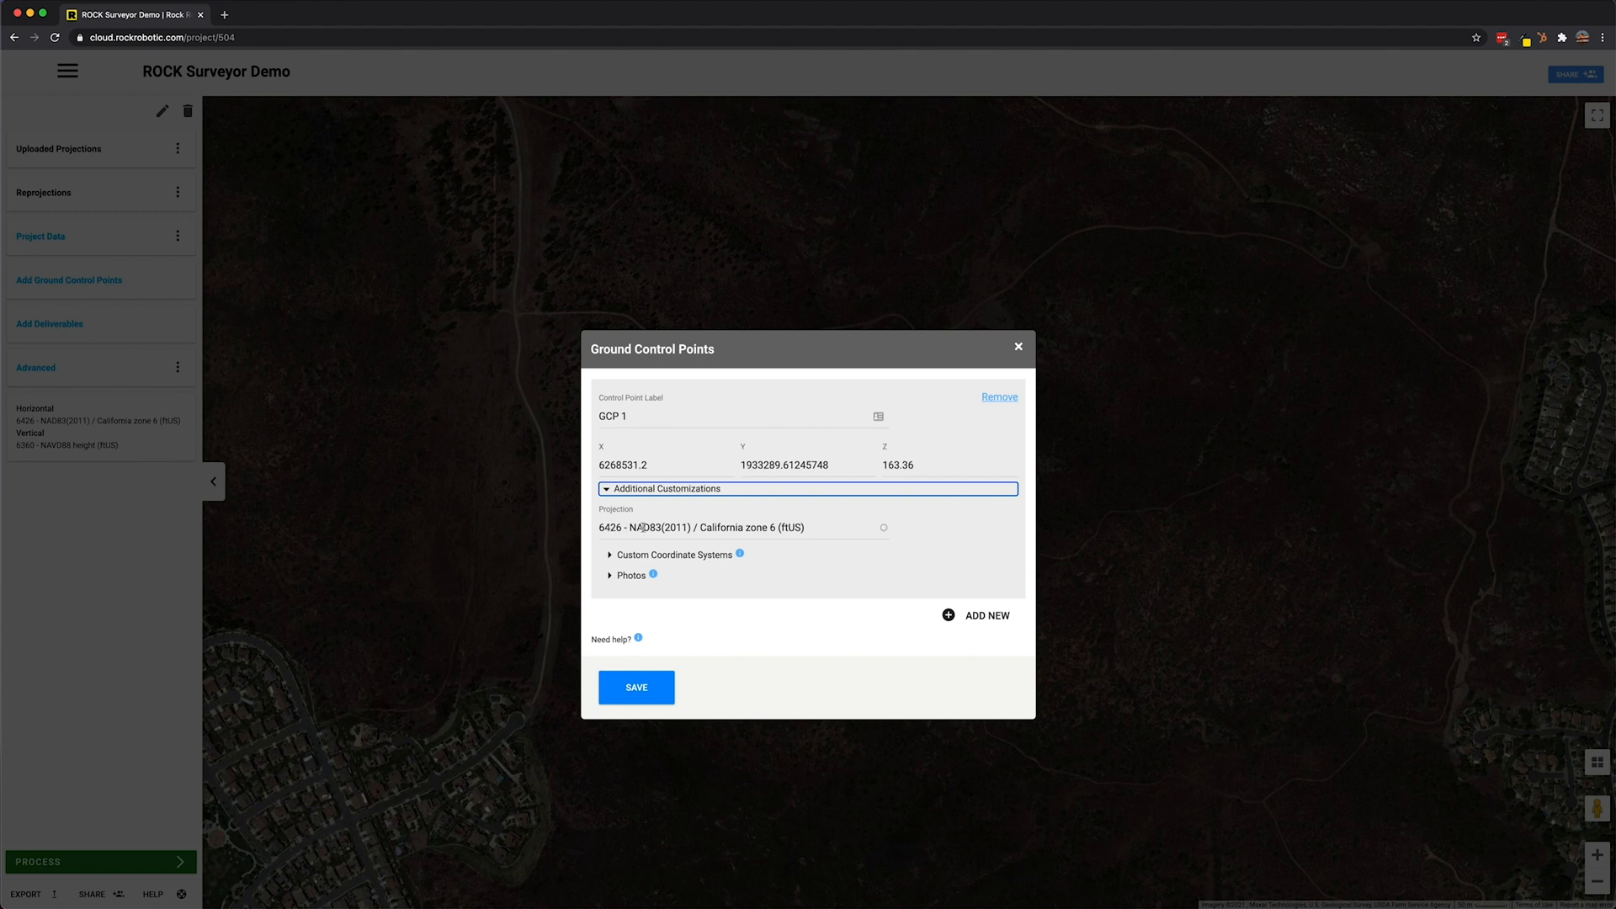
mouse_move(737, 552)
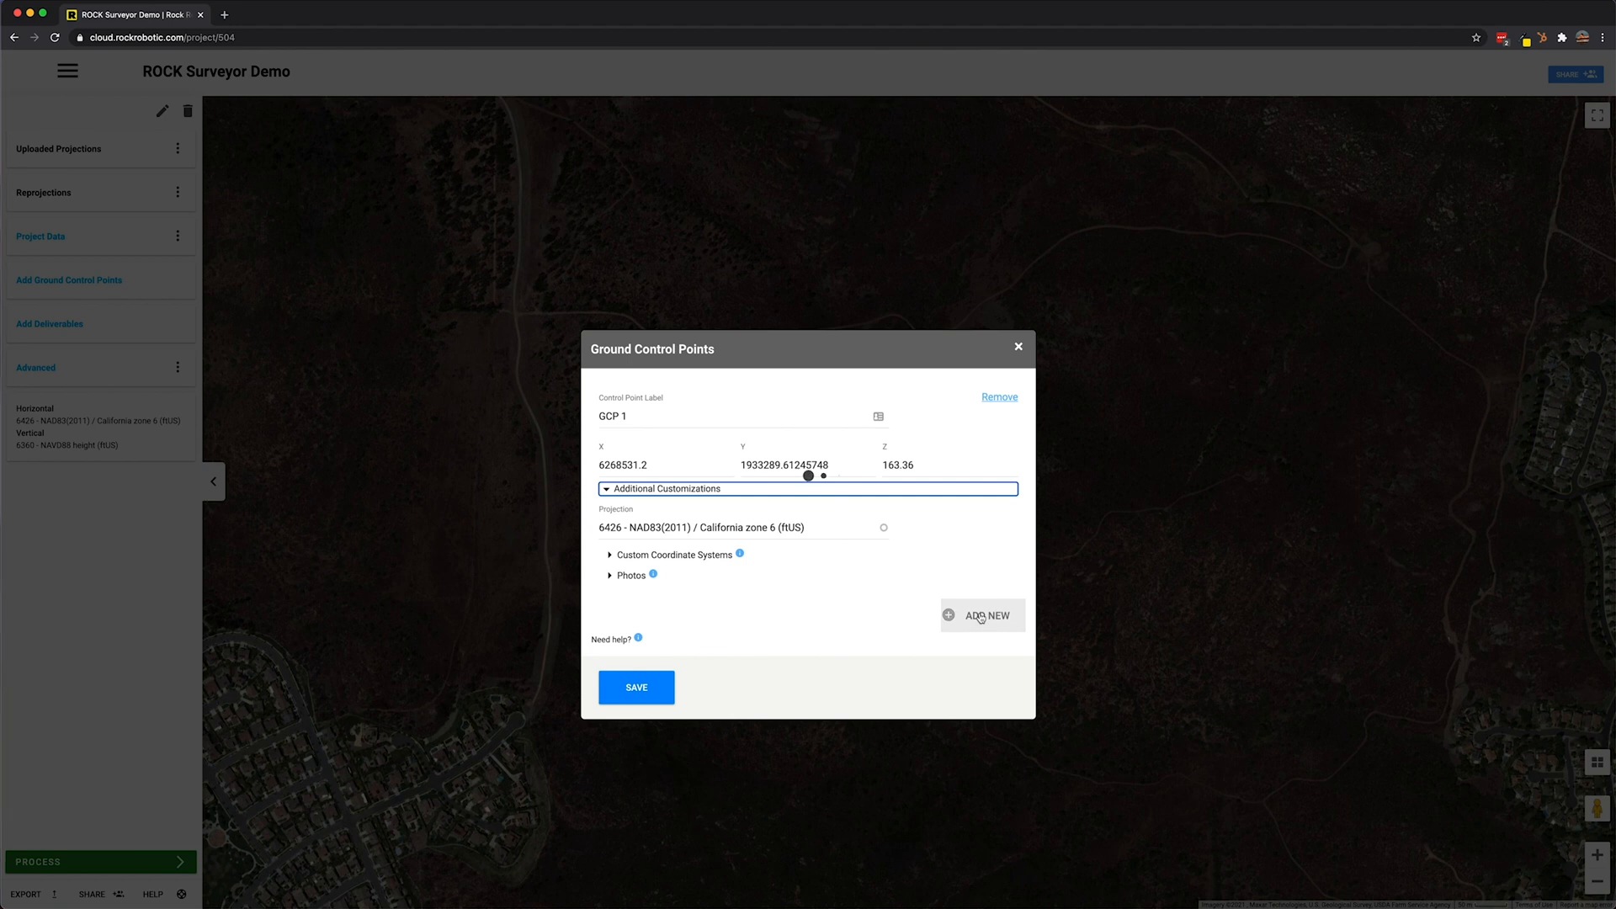
Add another ground control point entry to the list
left_click(636, 687)
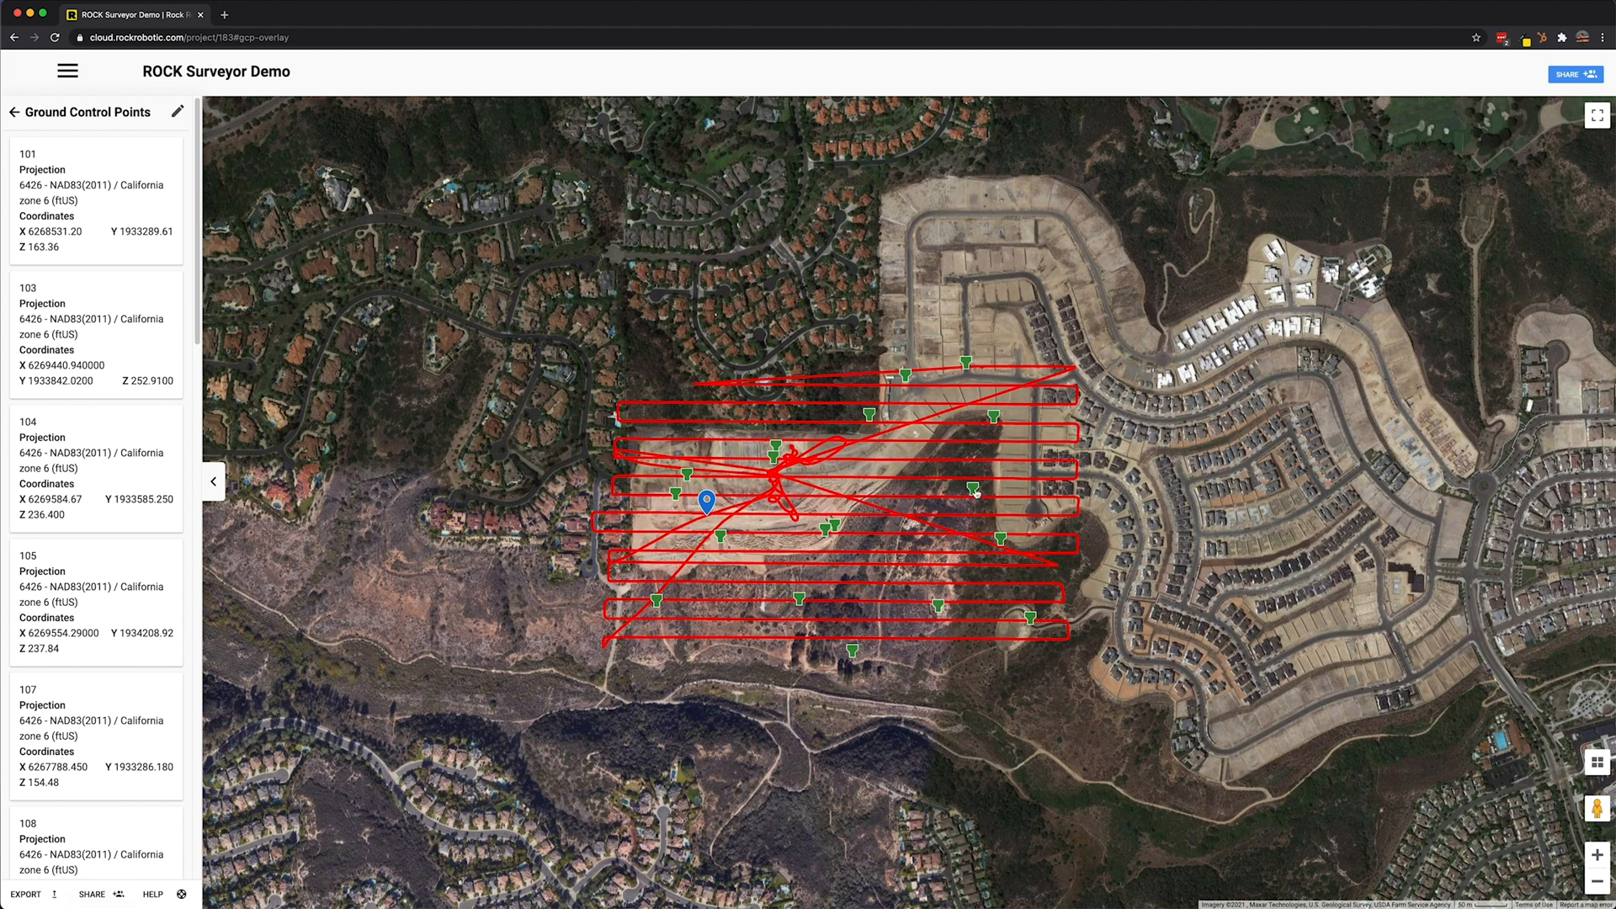
Inspect a GCP marker label on the map, then switch to the project's LiDAR view
left_click(975, 495)
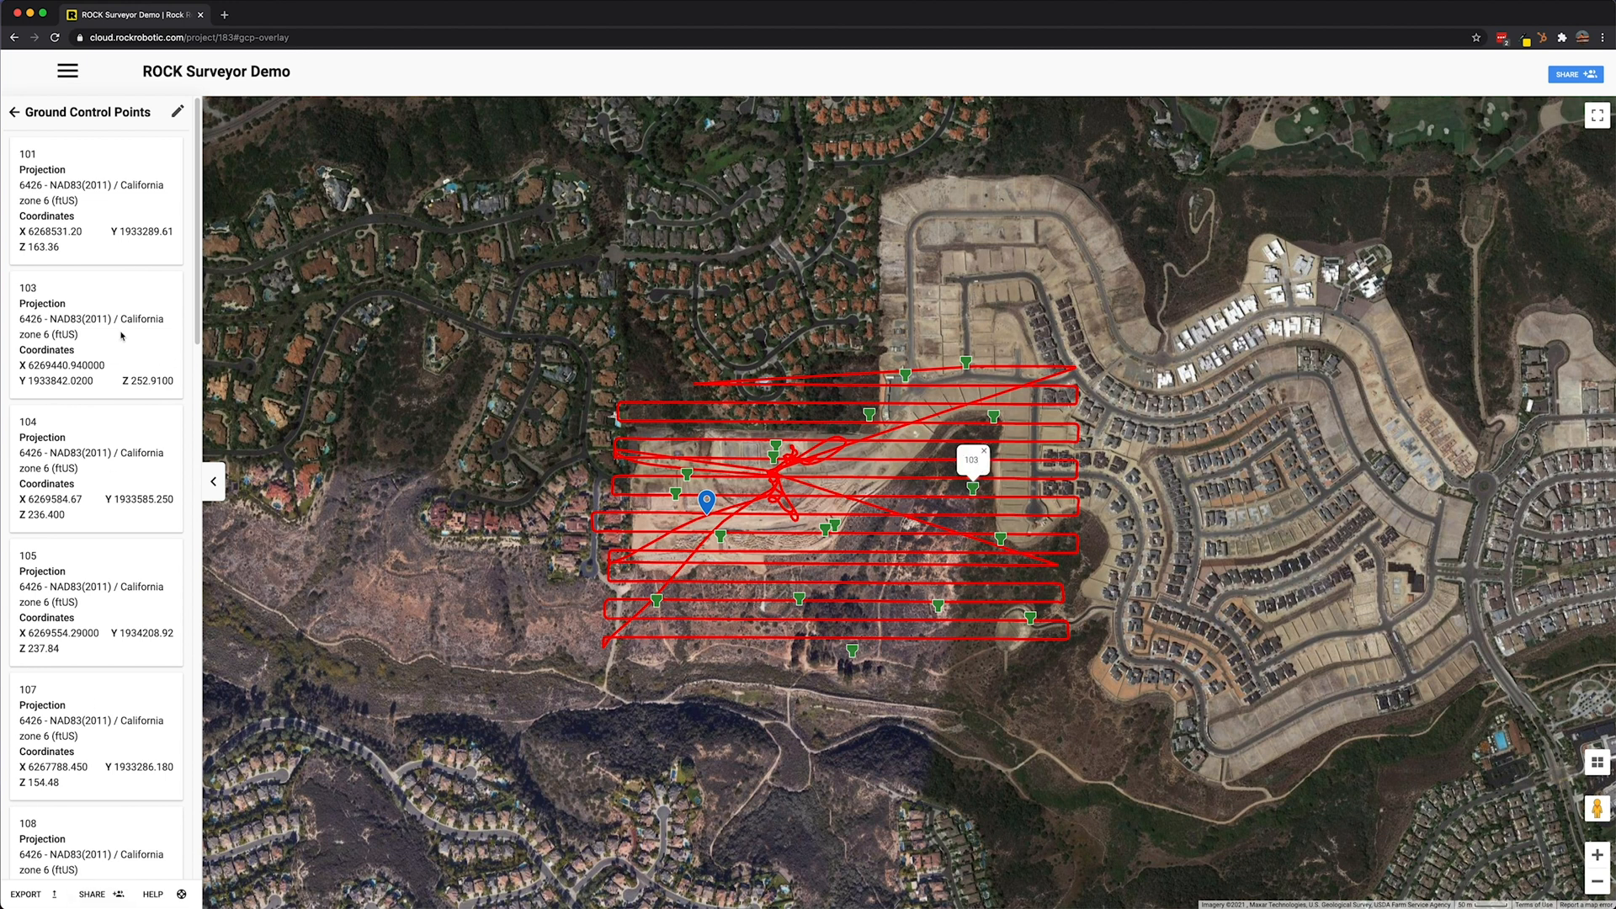
left_click(213, 482)
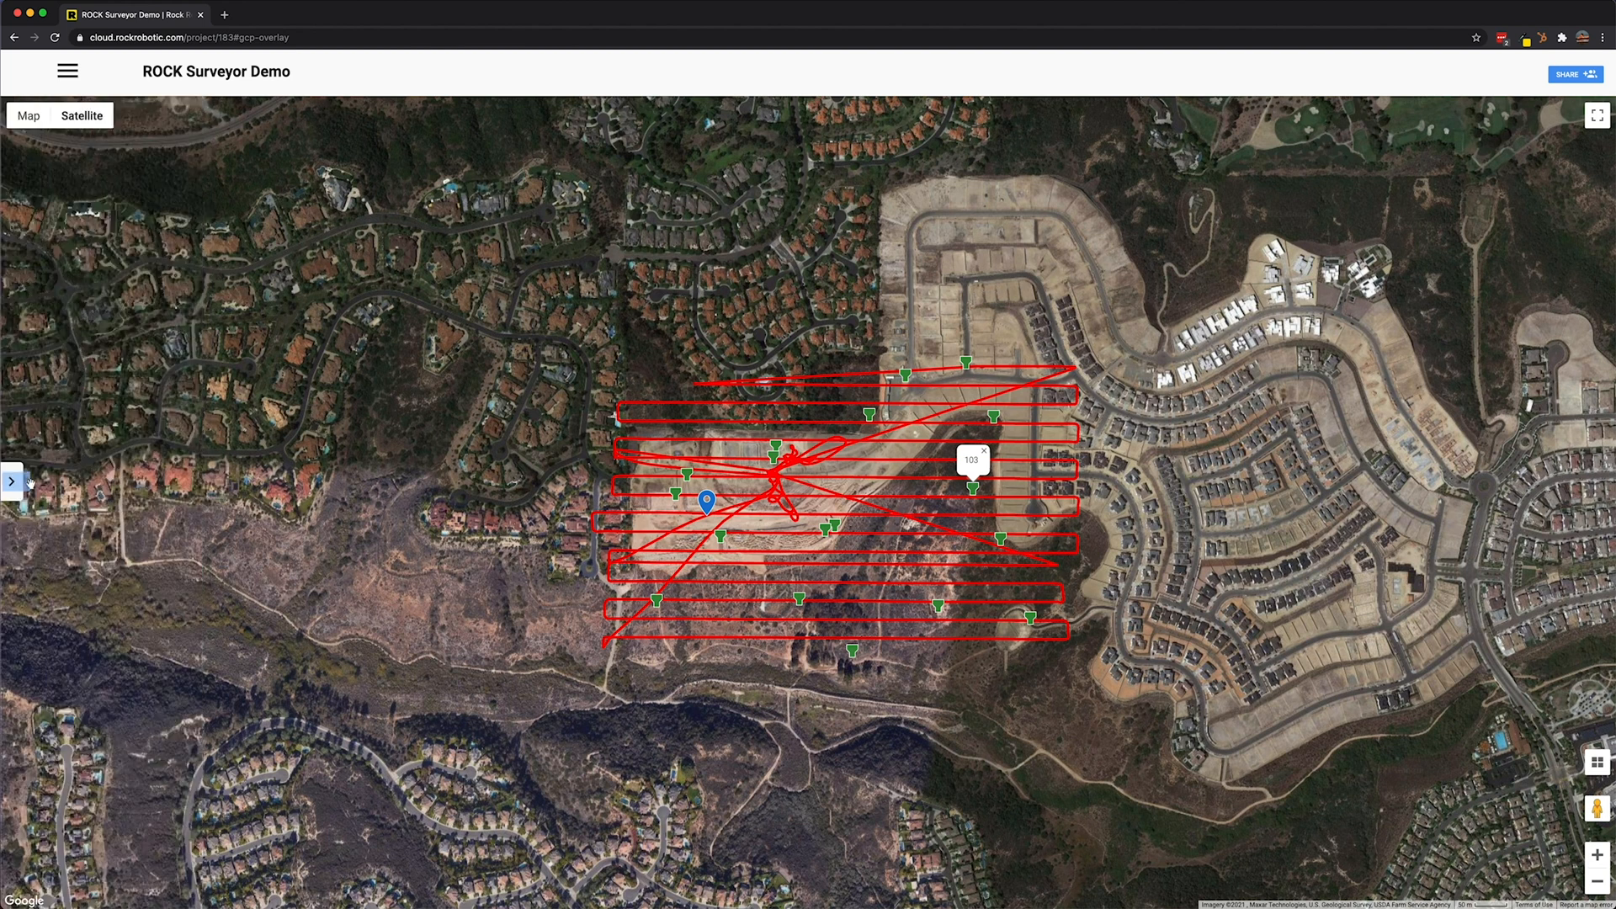
left_click(12, 481)
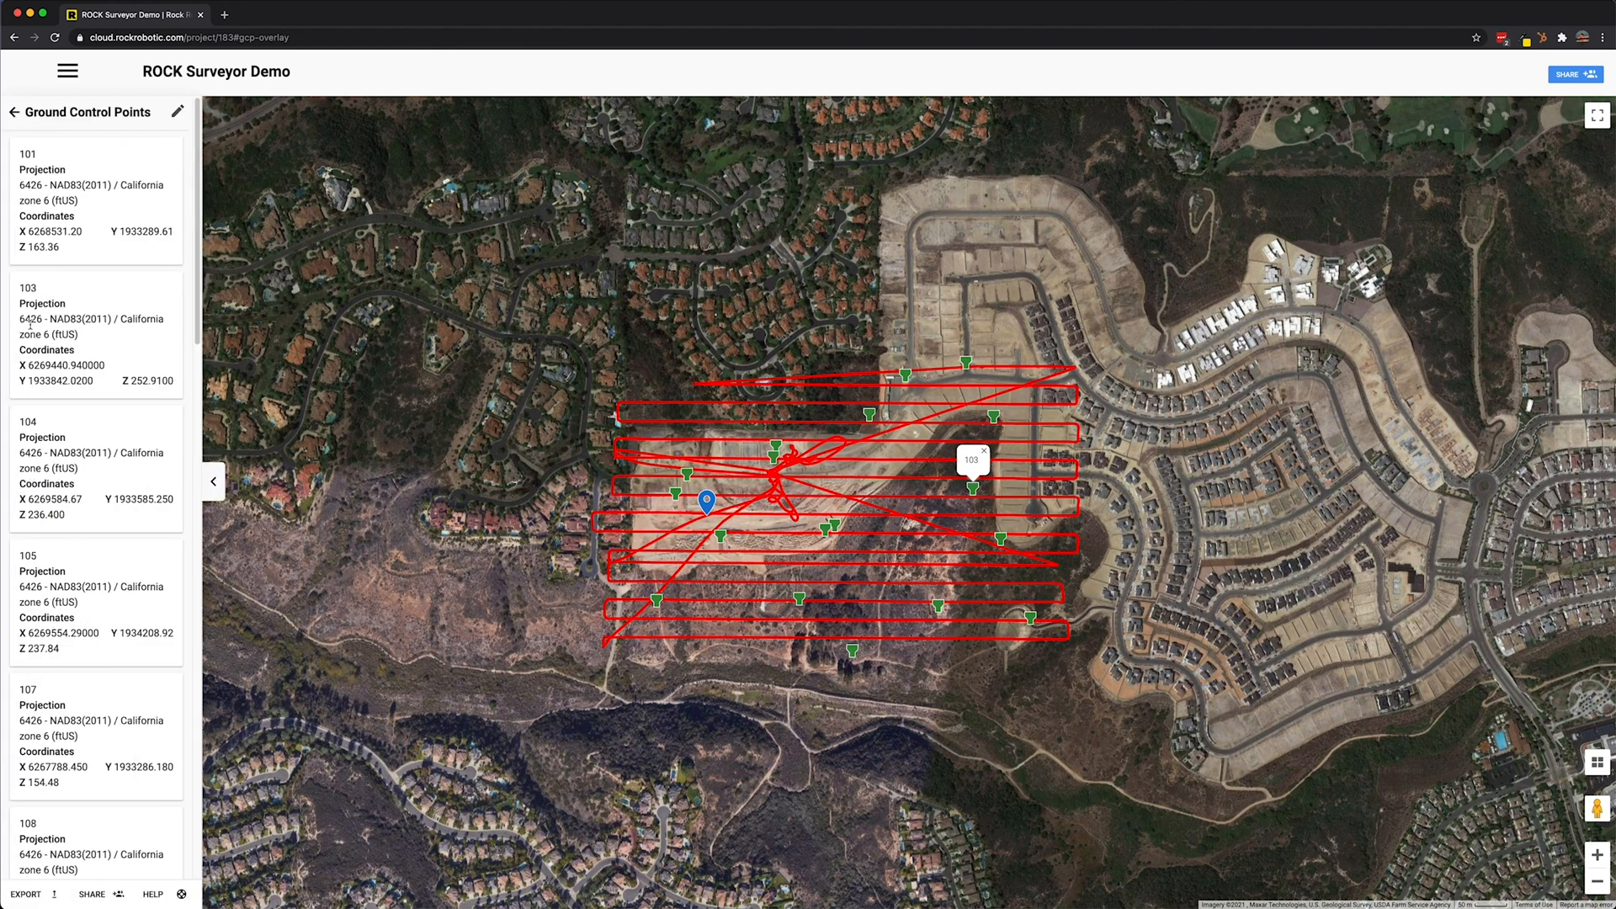
left_click_drag(17, 318, 140, 380)
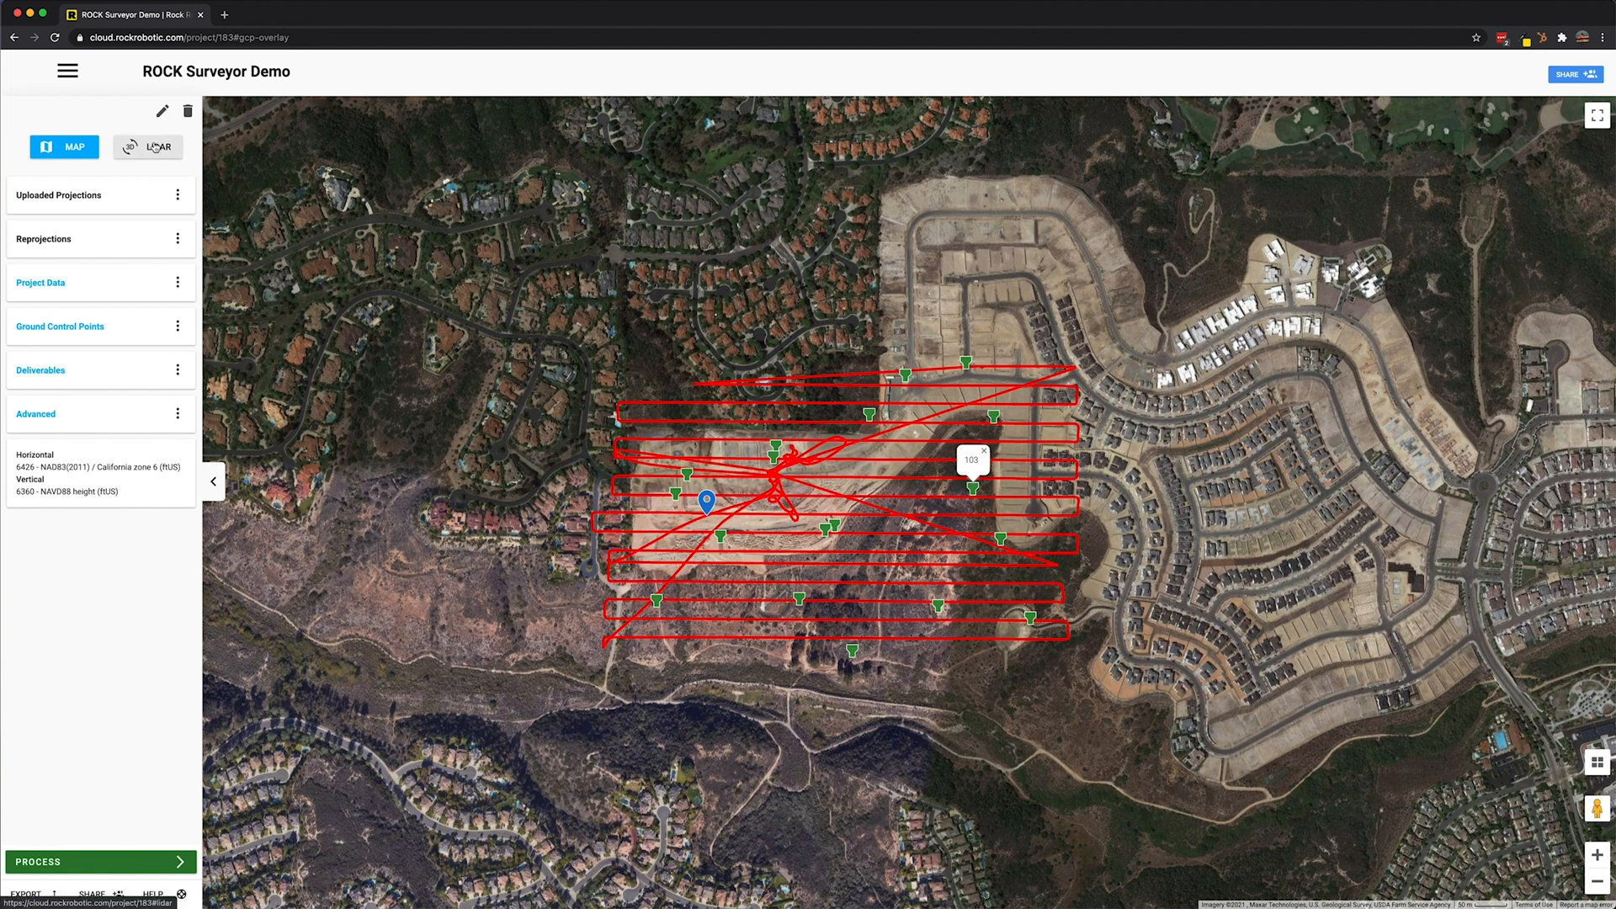
left_click(148, 148)
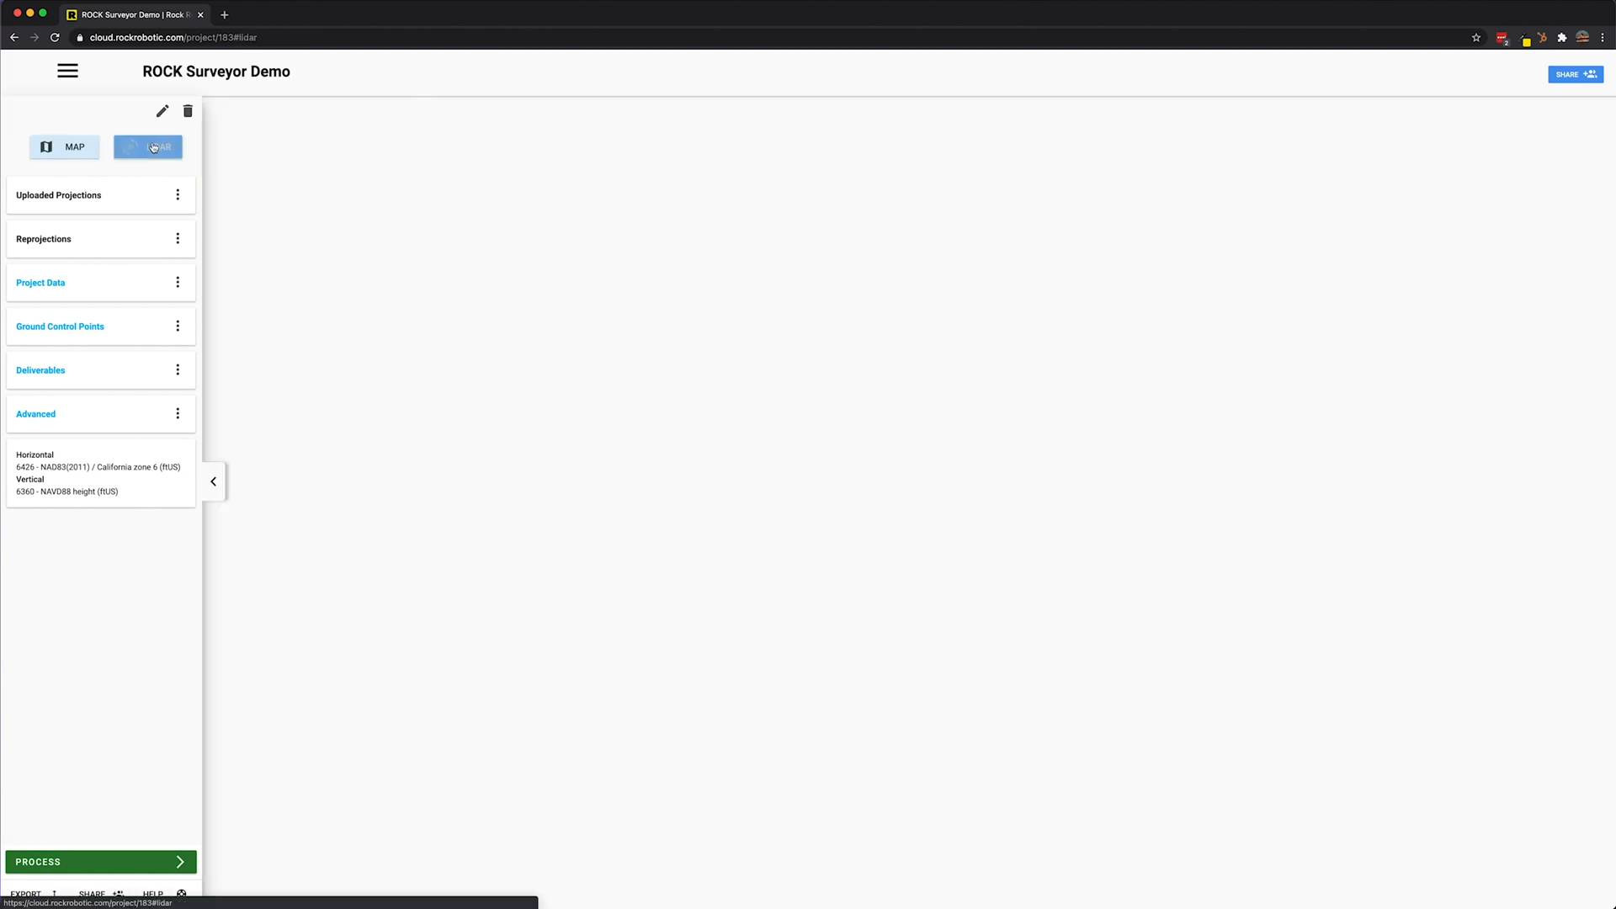
Bring up the Move panel for the point cloud and enter 10 as a trial Z value
left_click(157, 146)
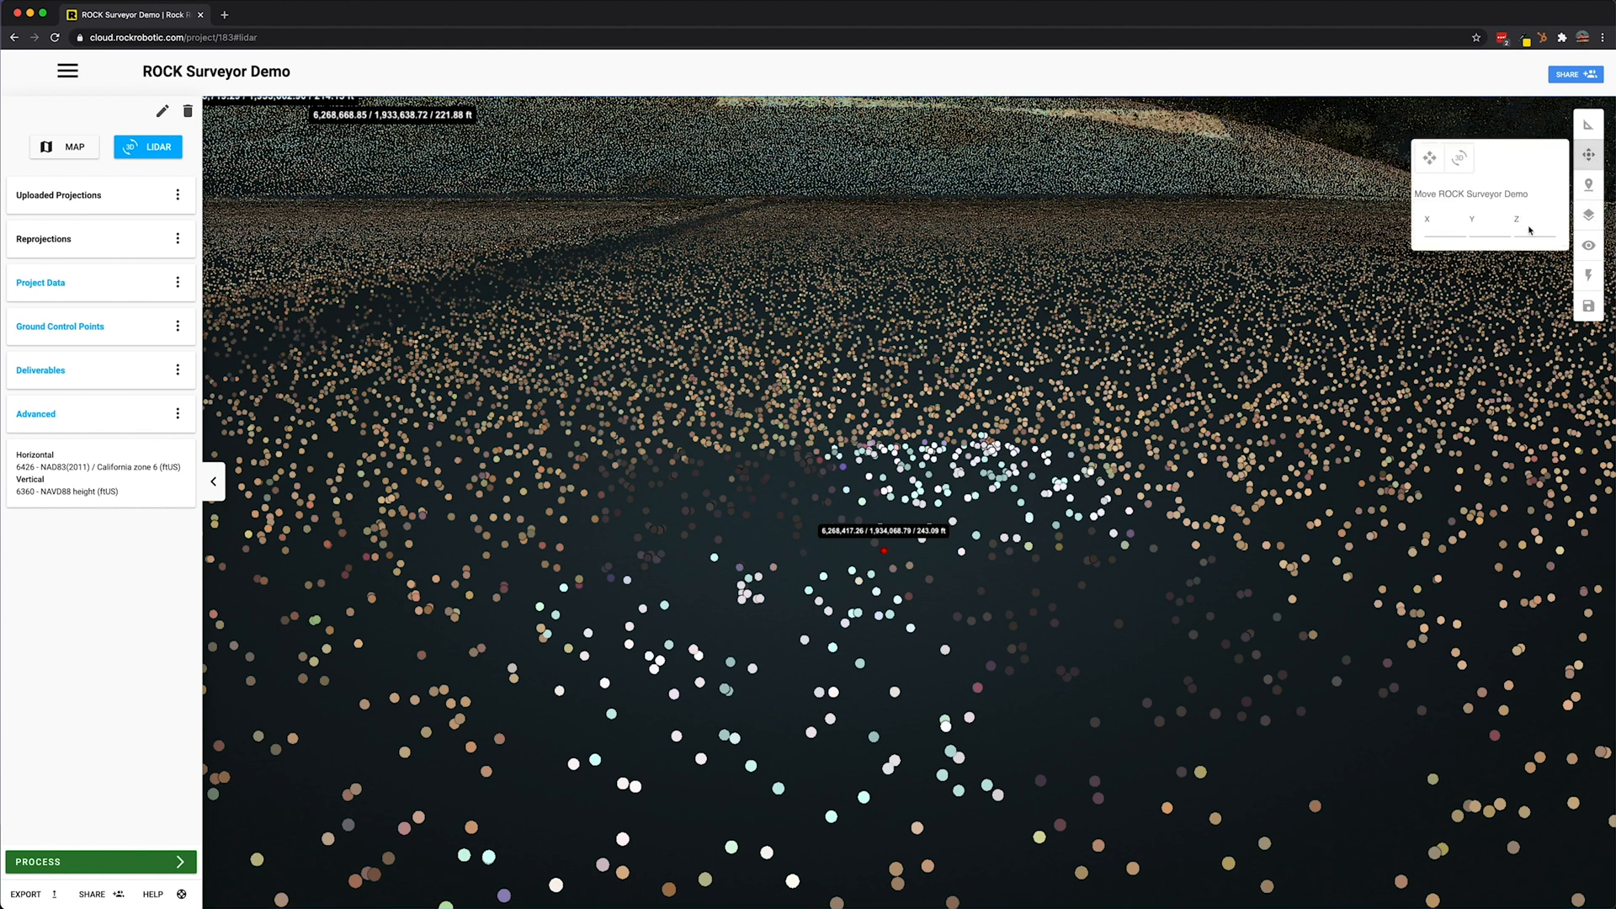
type("10")
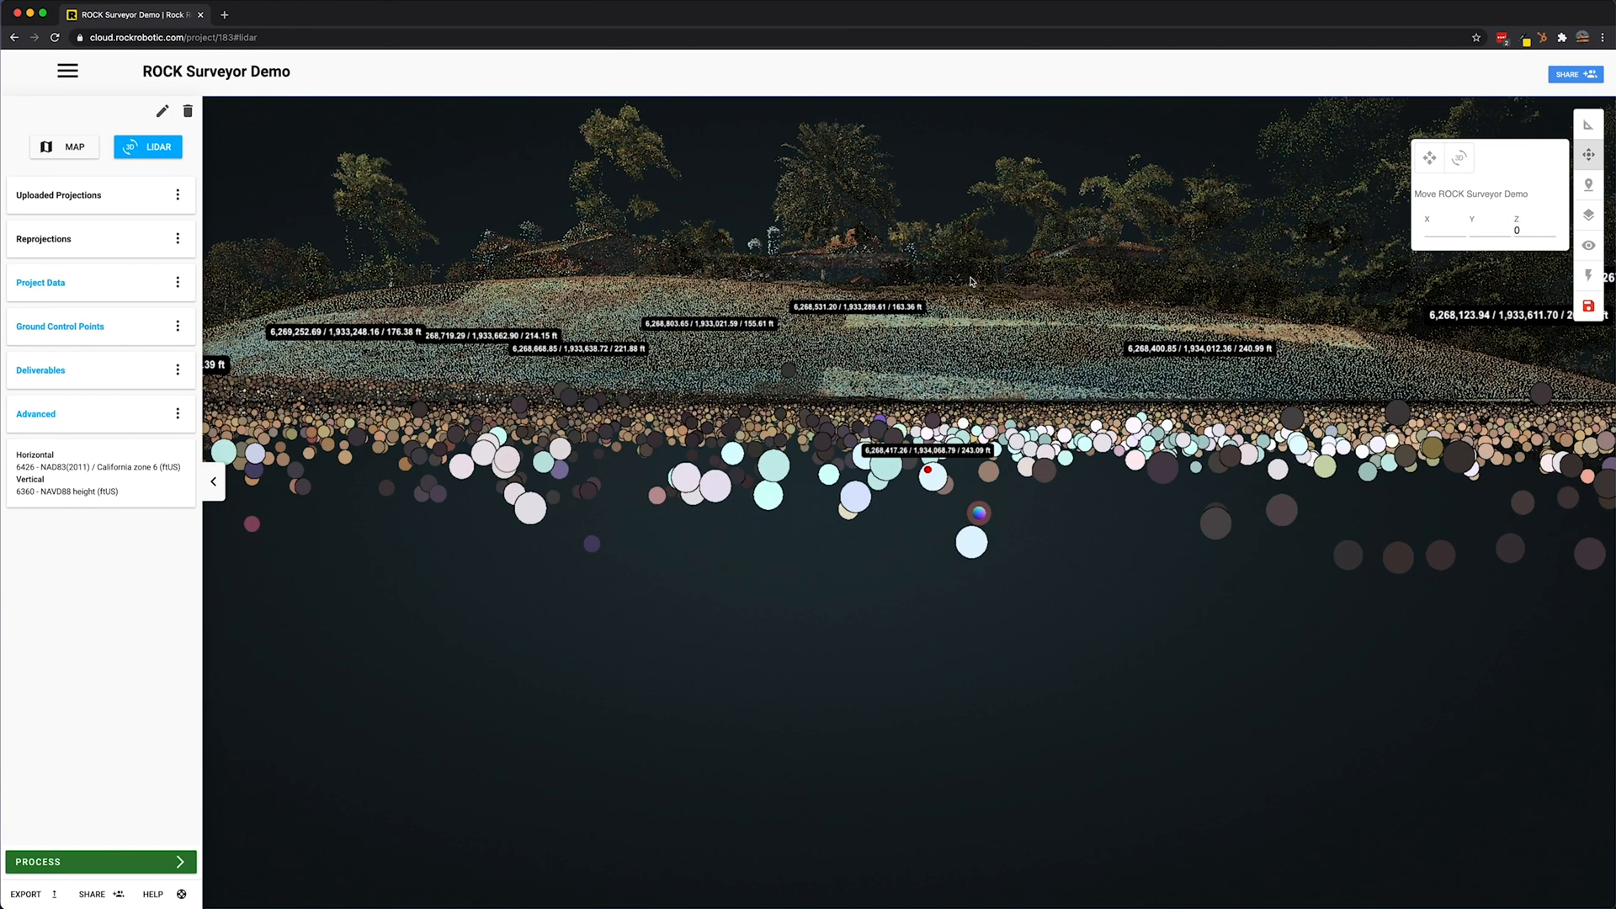
Set and apply the small vertical offset so the cloud matches GCP elevations
left_click(1528, 229)
type("-0.02")
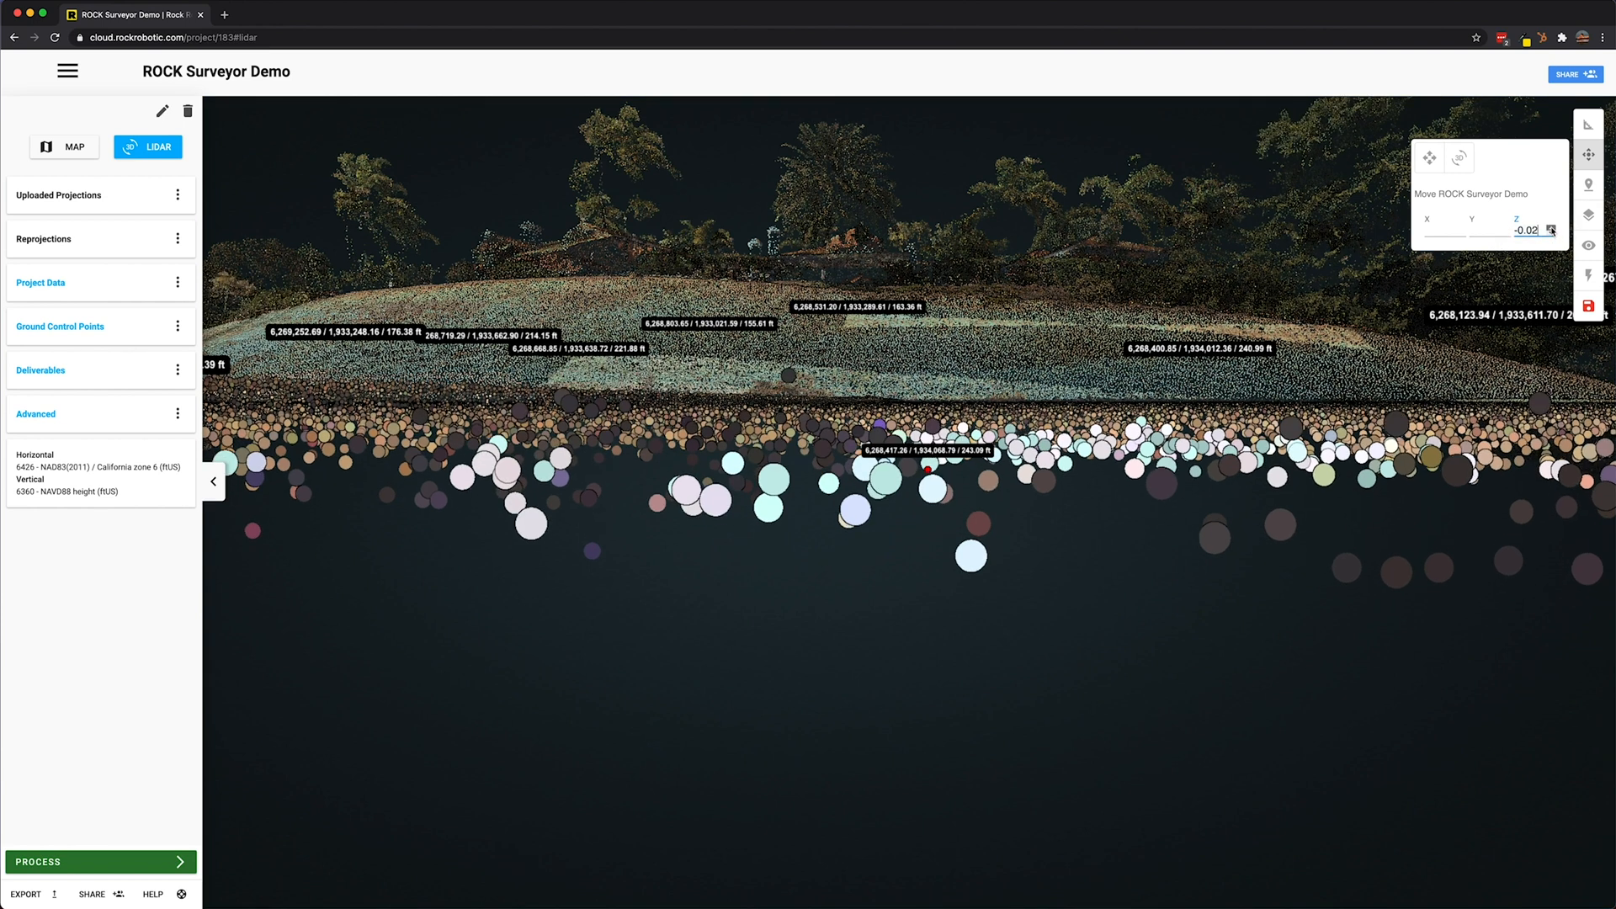
left_click(1550, 225)
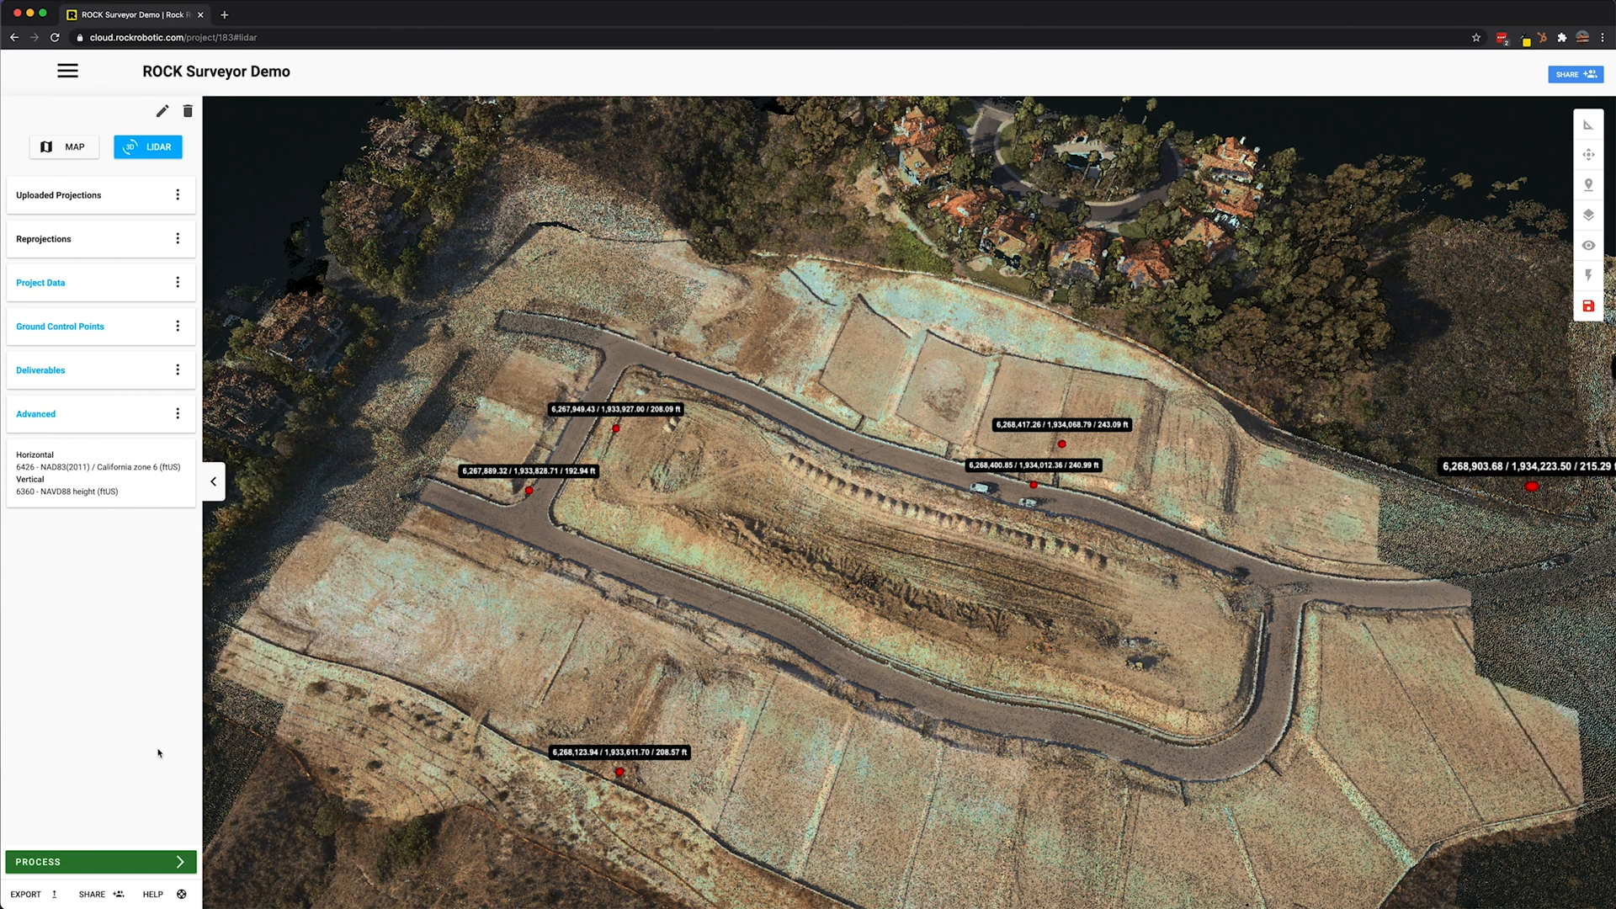
Start a ROCK Surveyor processing order from the processing services list
left_click(99, 861)
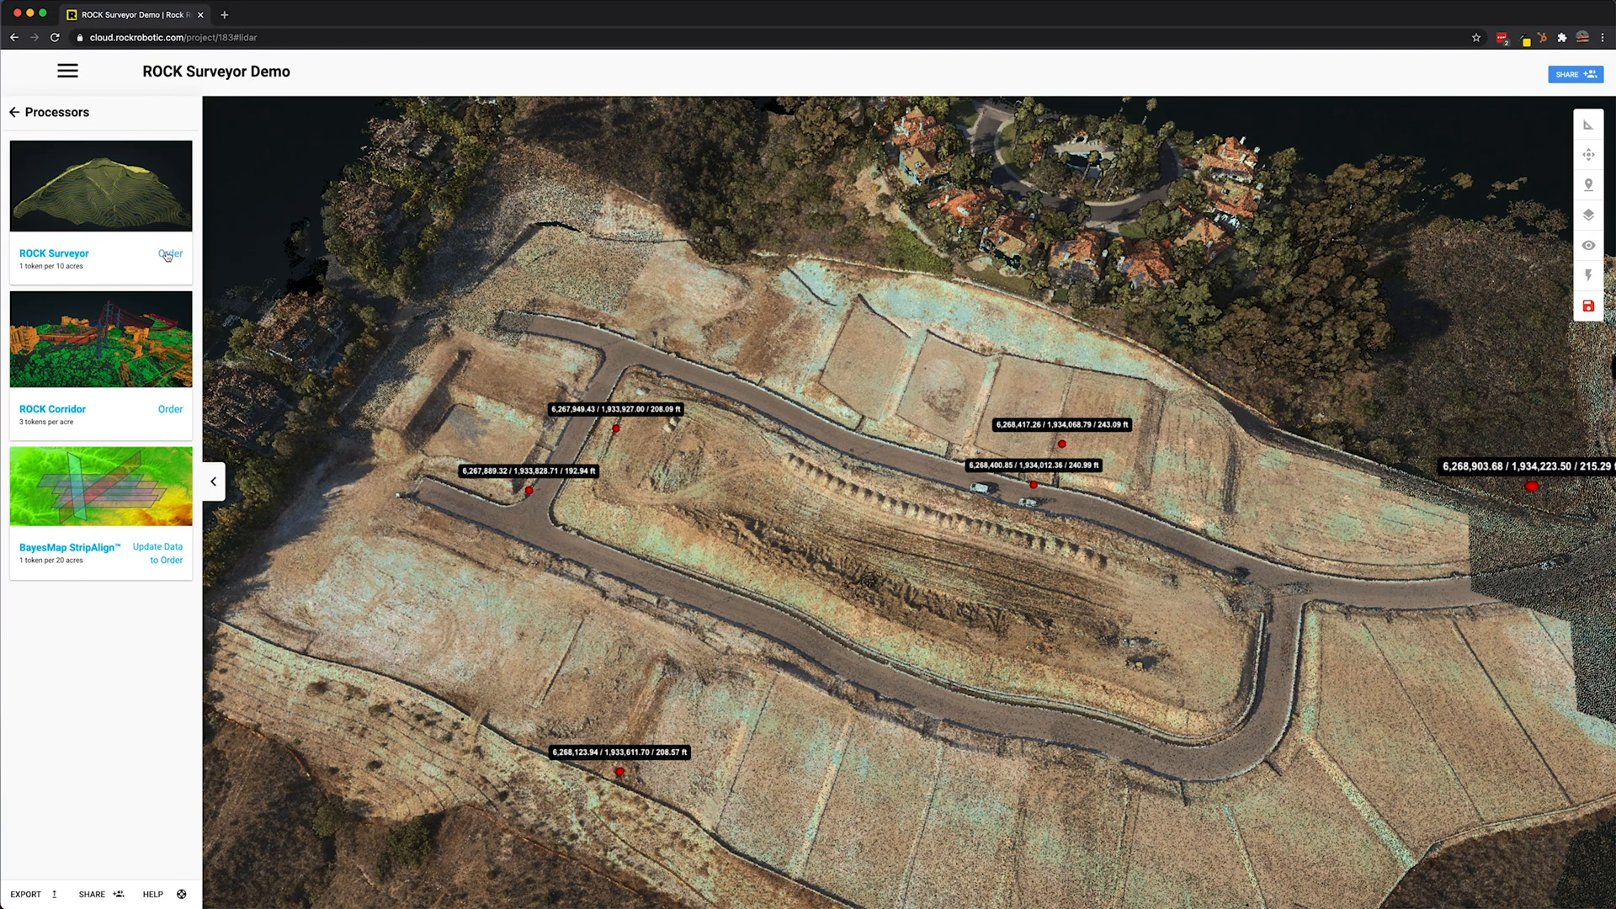
left_click(170, 254)
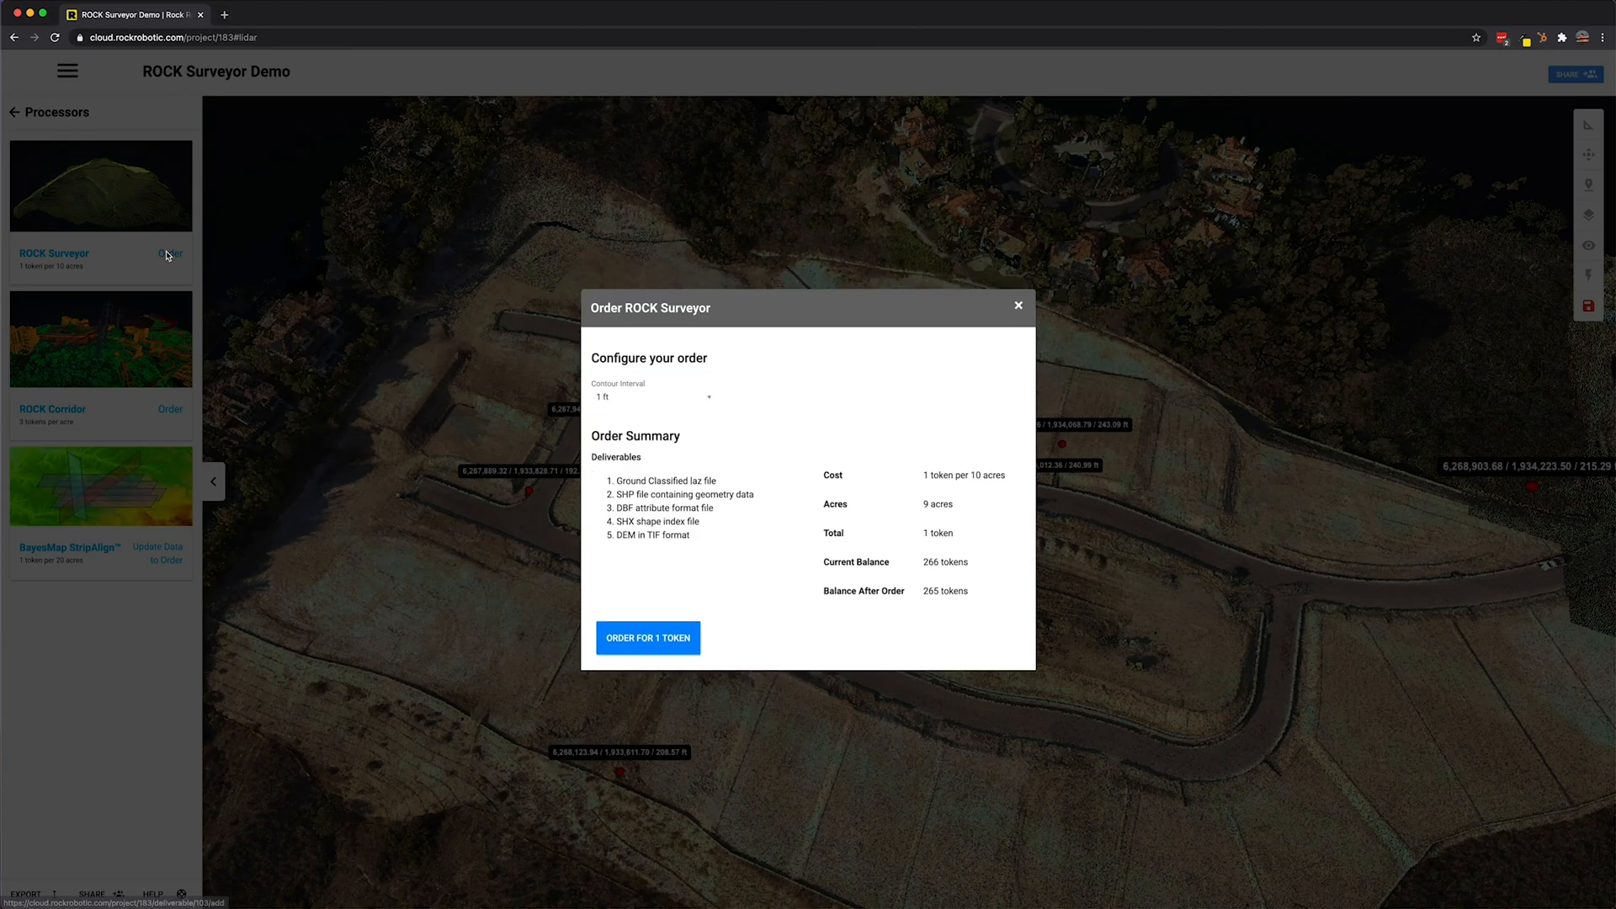
mouse_move(710, 660)
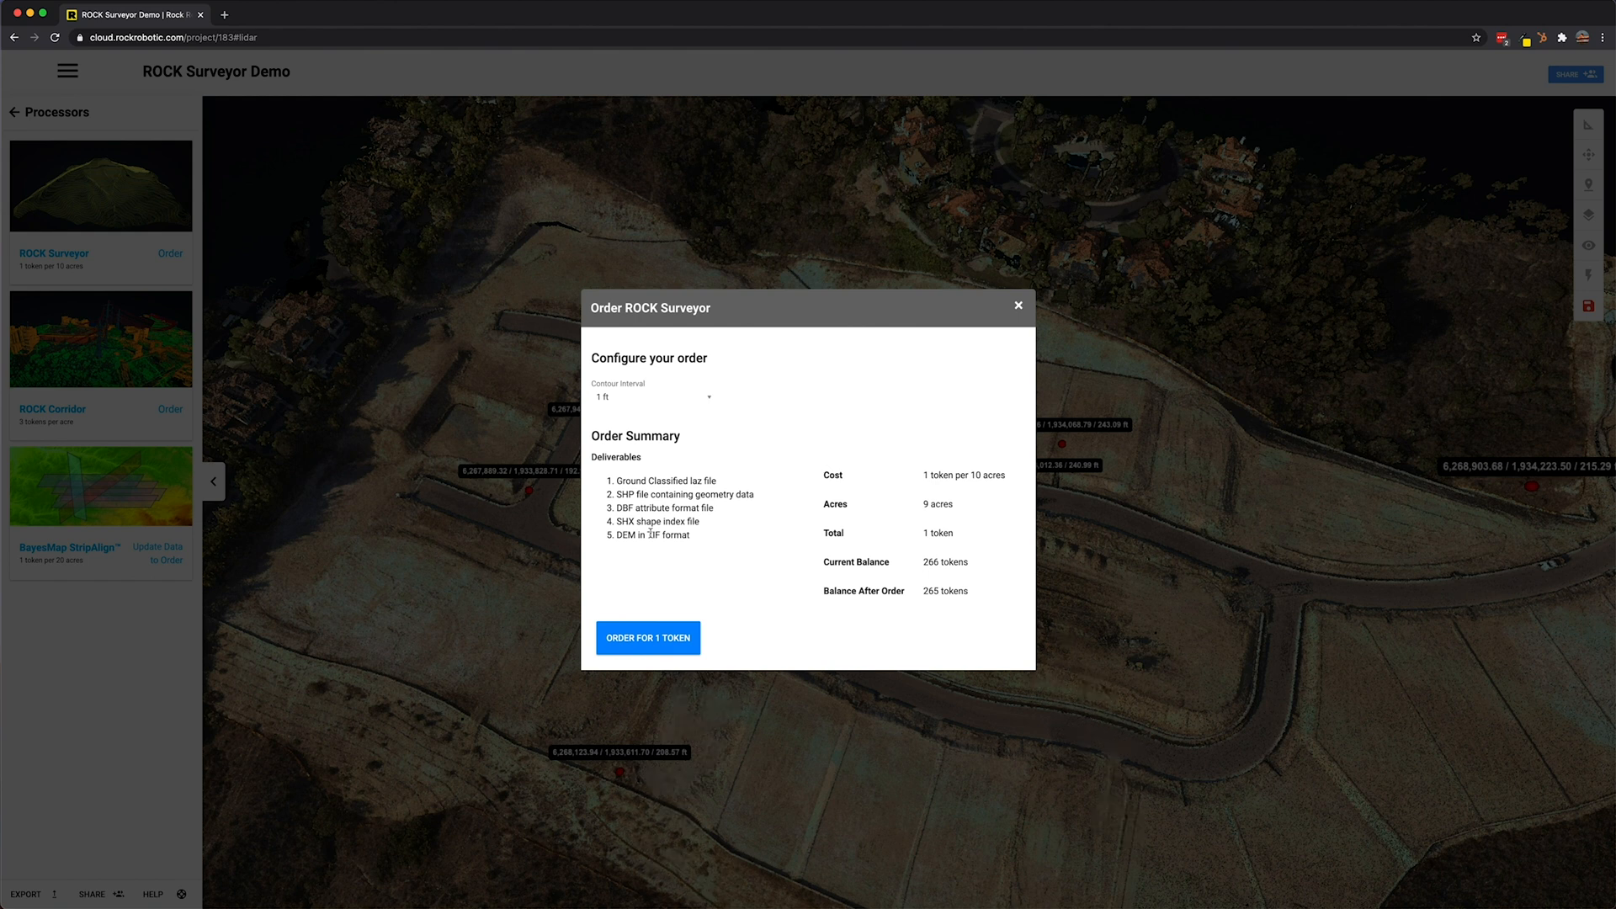
mouse_move(653, 629)
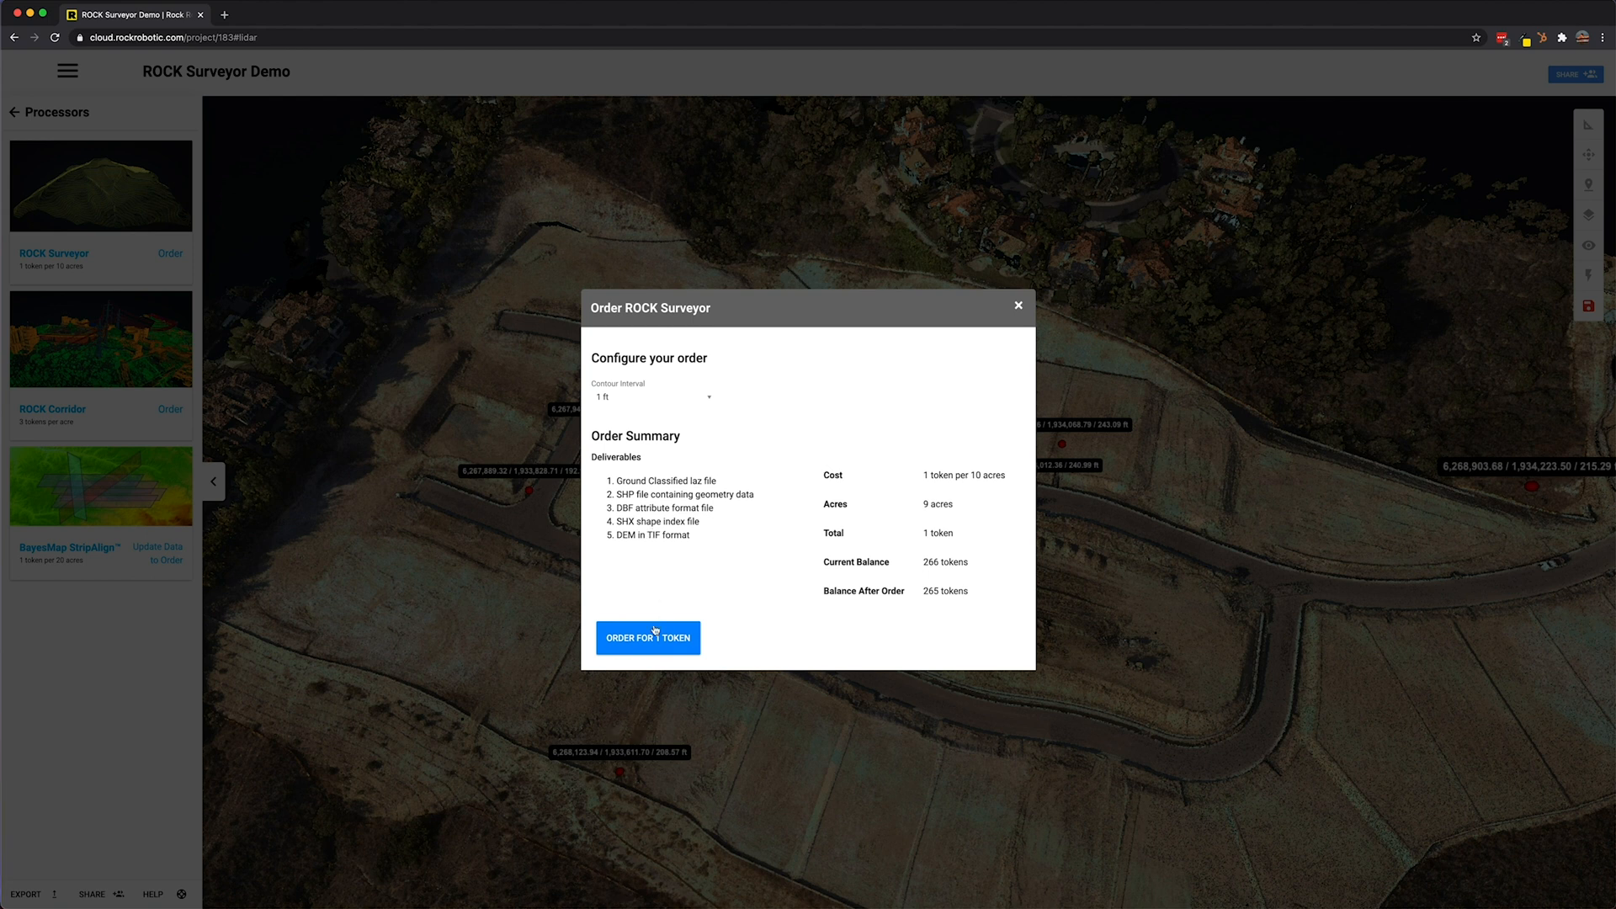